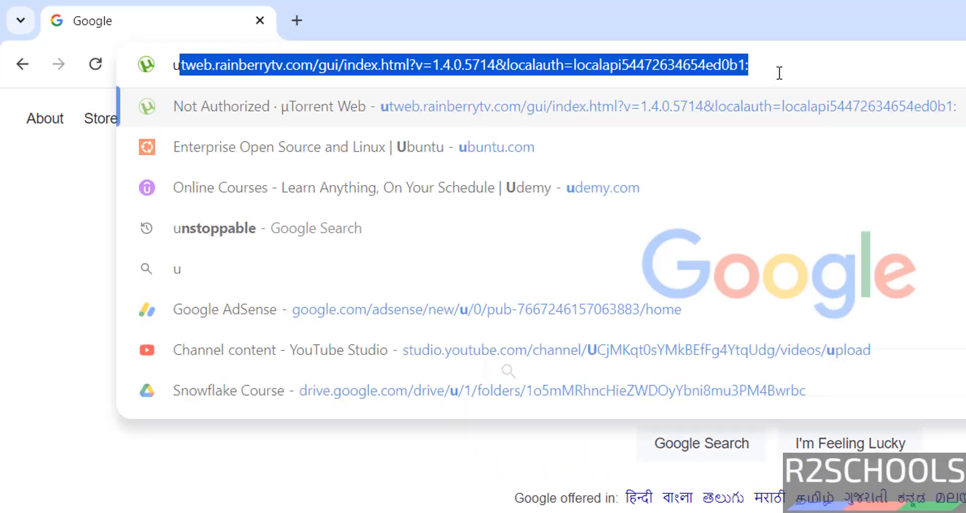
Step: Go to ubuntu.com and bring up the Get Ubuntu download options for Desktop and Server
{"action": "type", "text": "ubuntu.com"}
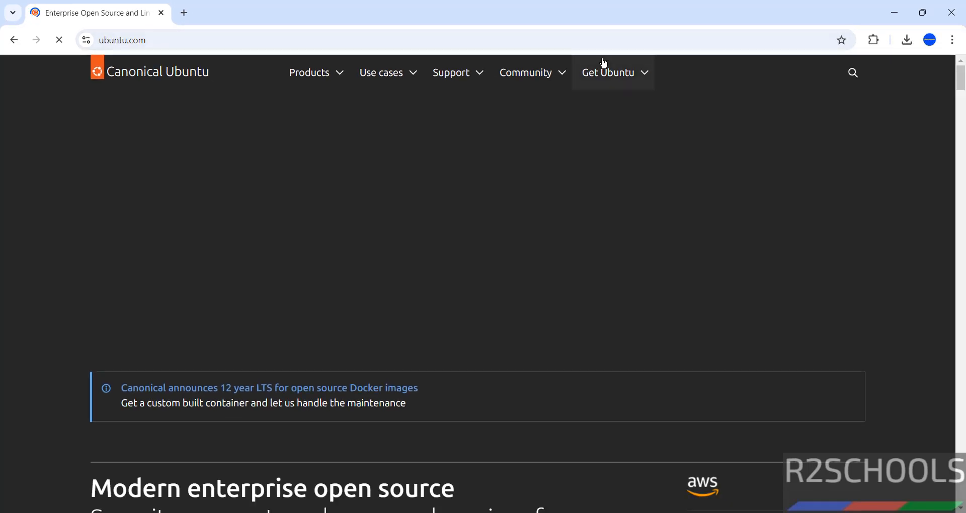
{"action": "left_click", "coordinate": [607, 72]}
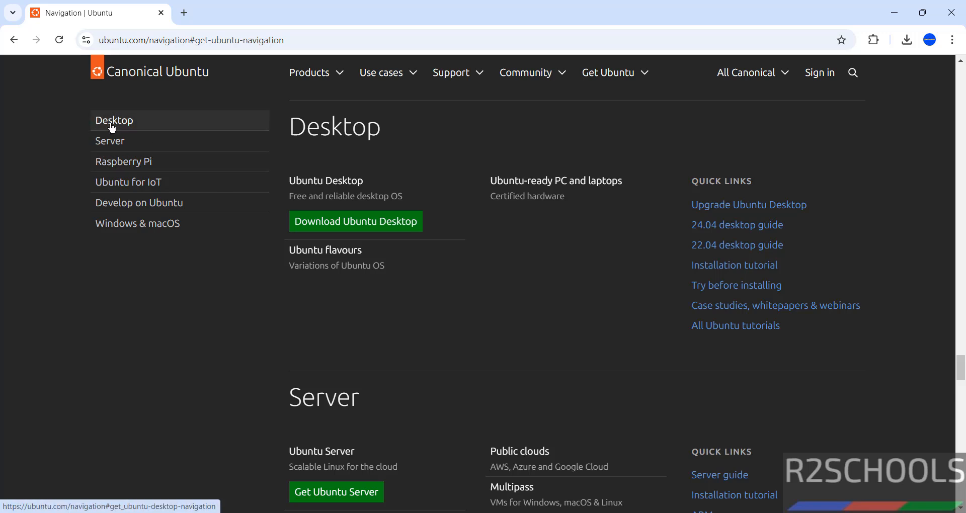
{"action": "mouse_move", "coordinate": [64, 161]}
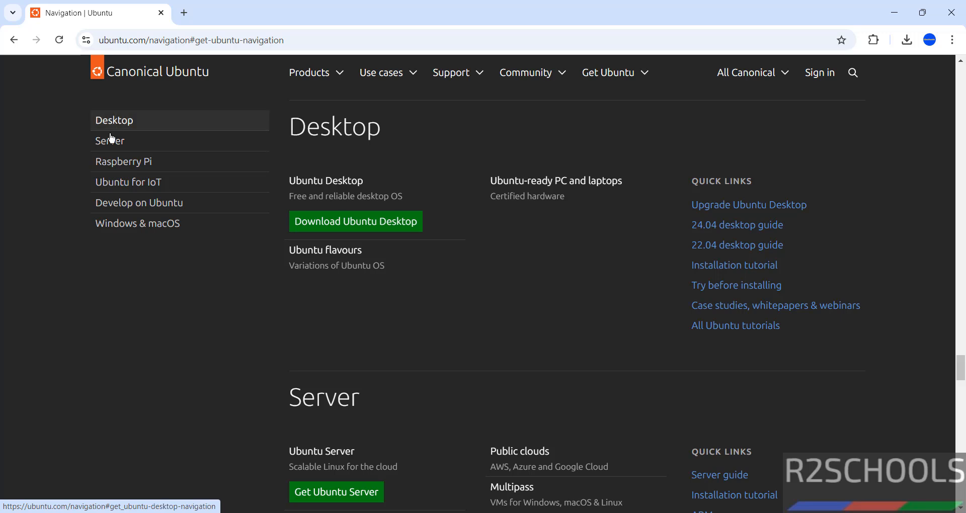
{"action": "scroll", "scroll_direction": "down", "scroll_amount": 3}
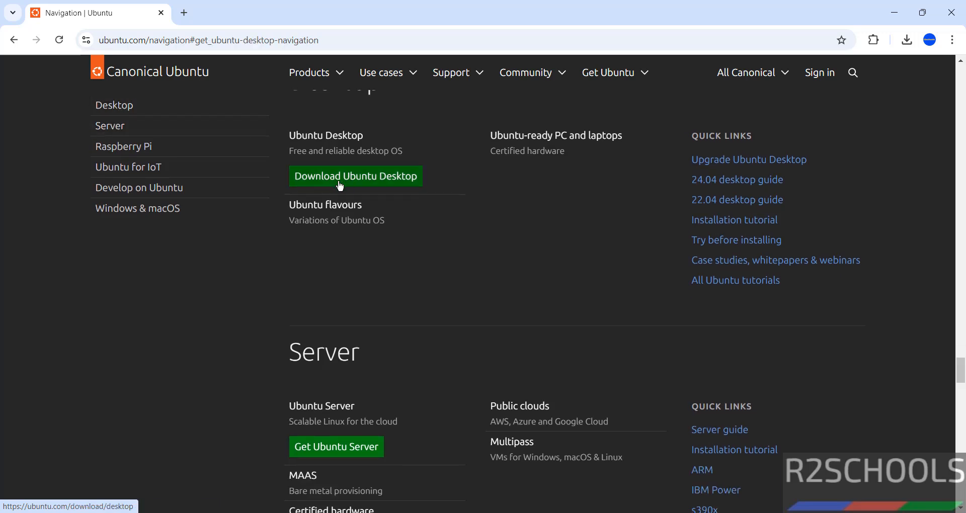
Step: Open the Ubuntu Desktop download page and show the Ubuntu 24.10 system requirements
{"action": "left_click", "coordinate": [354, 176]}
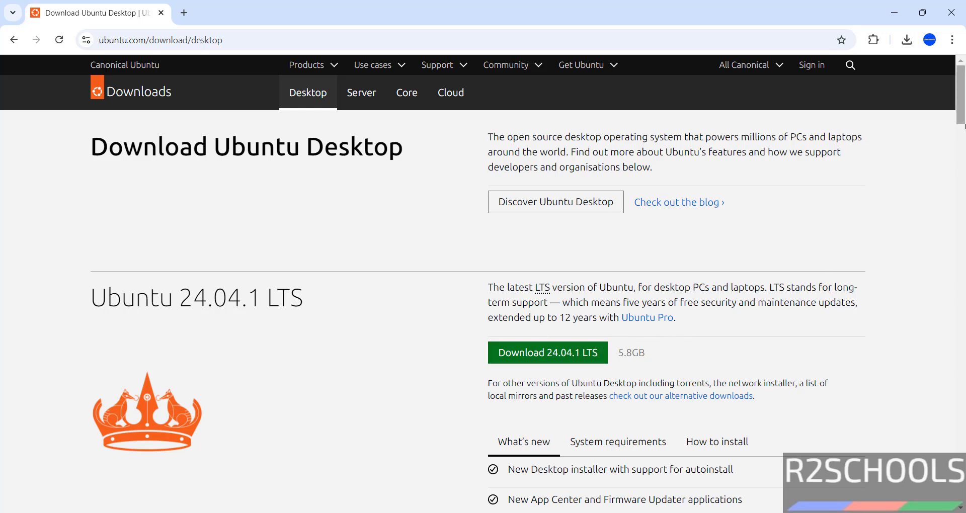
{"action": "scroll", "scroll_direction": "down", "scroll_amount": 3}
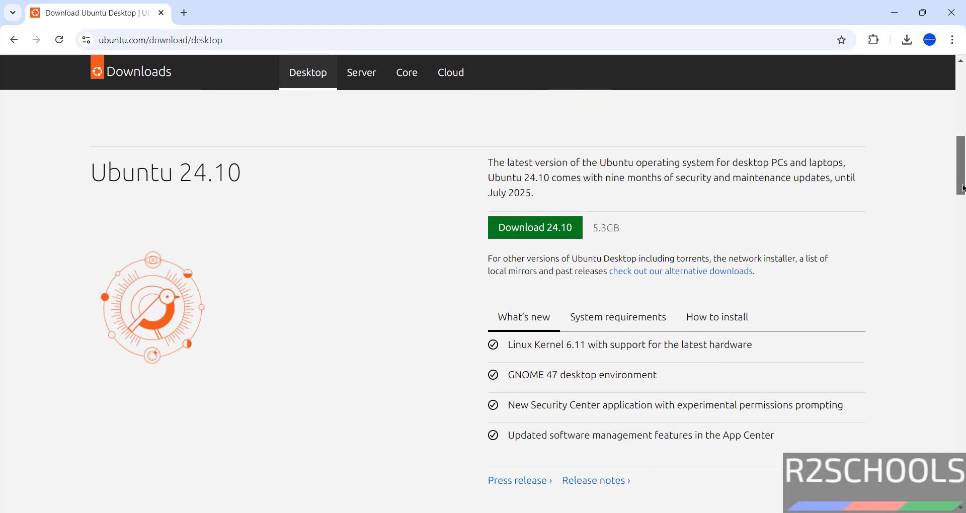
{"action": "mouse_move", "coordinate": [665, 220]}
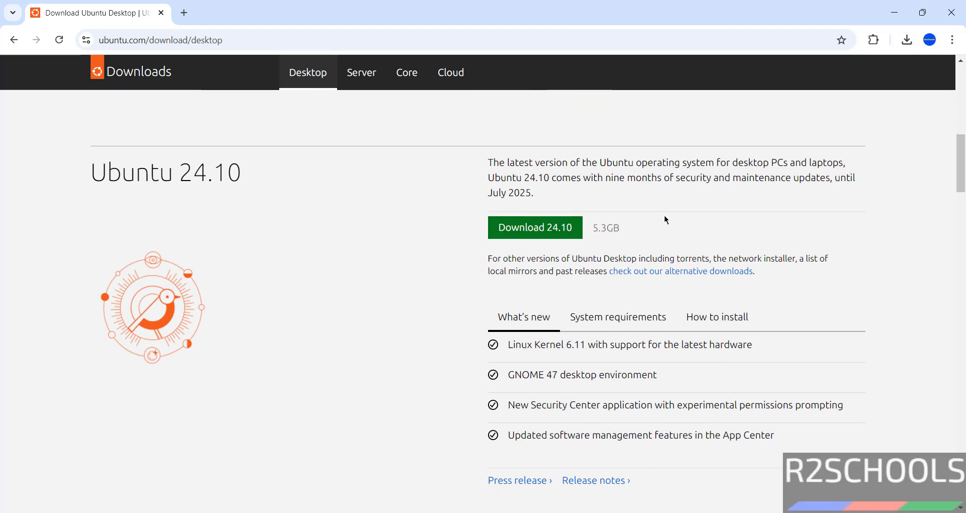
{"action": "mouse_move", "coordinate": [501, 163]}
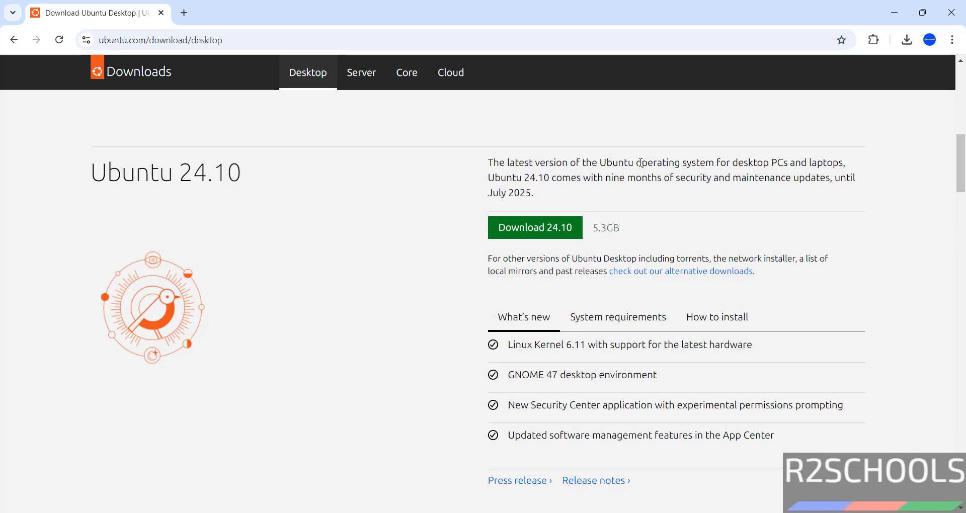
{"action": "mouse_move", "coordinate": [802, 166]}
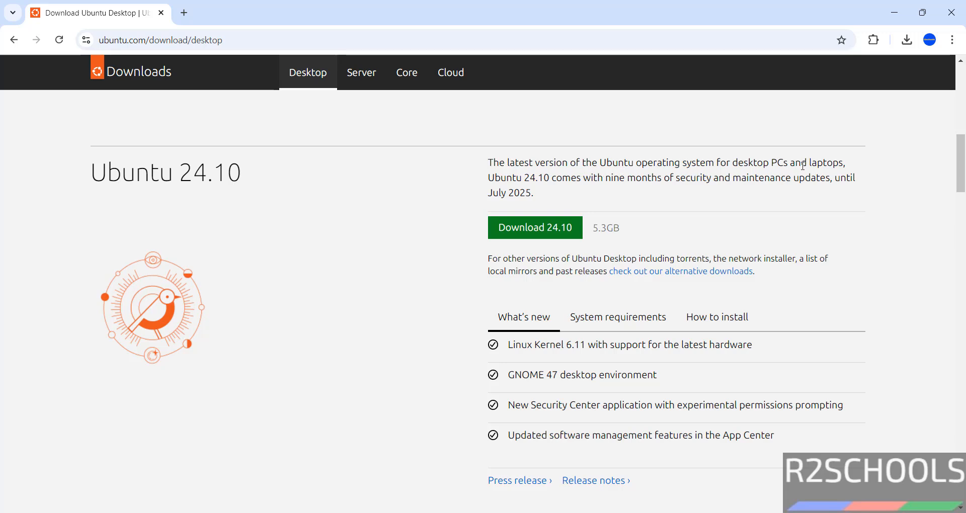
{"action": "mouse_move", "coordinate": [812, 174]}
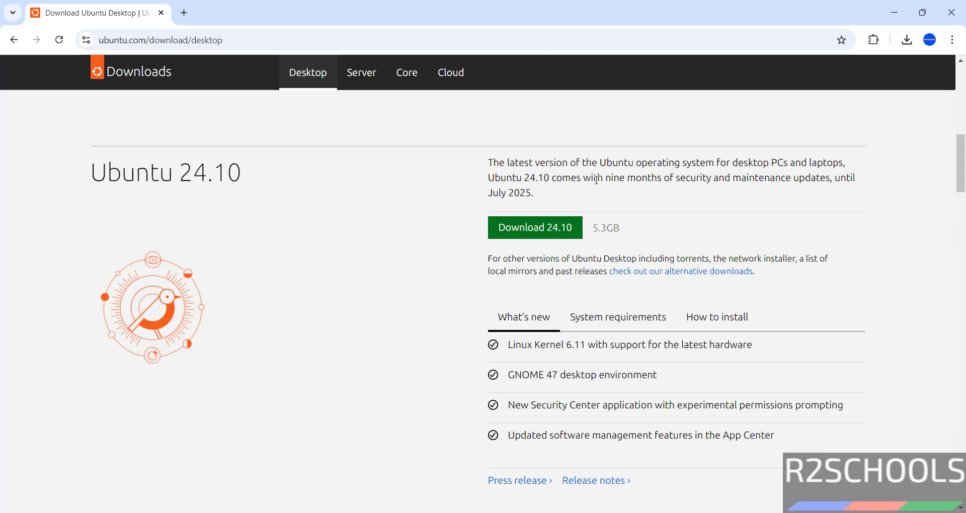
{"action": "mouse_move", "coordinate": [698, 182]}
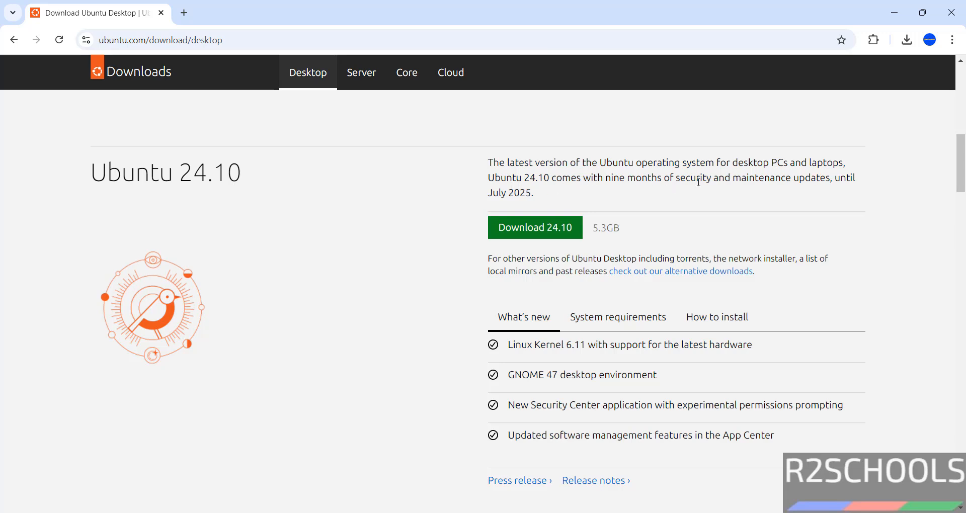
{"action": "mouse_move", "coordinate": [829, 190]}
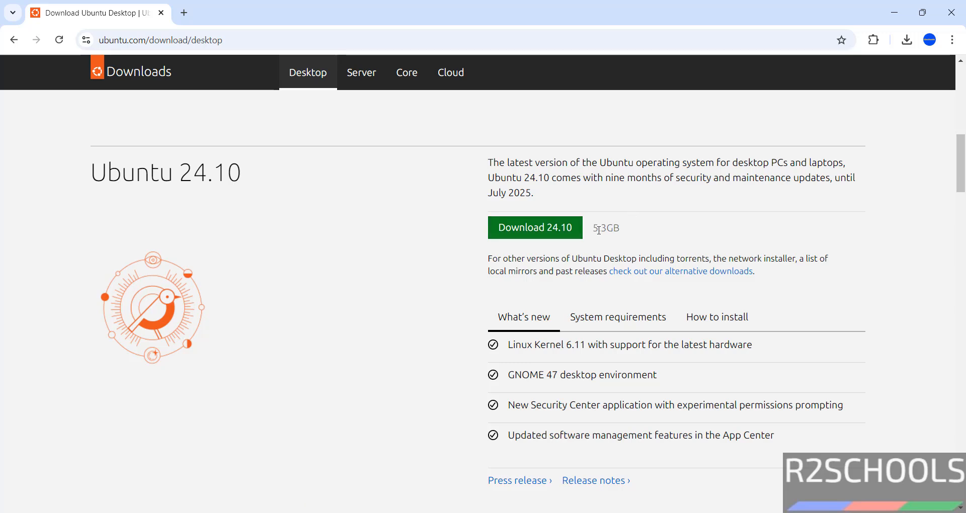
{"action": "mouse_move", "coordinate": [634, 228]}
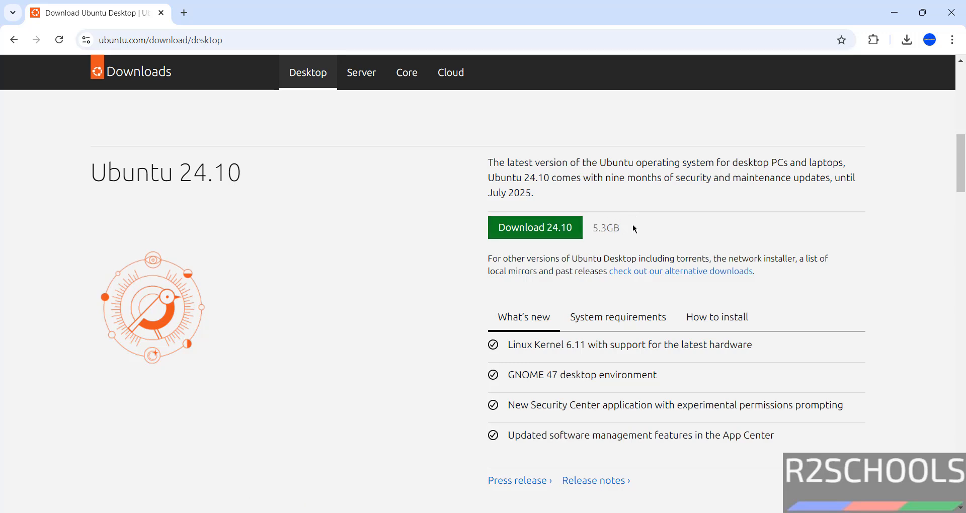
{"action": "left_click", "coordinate": [617, 317]}
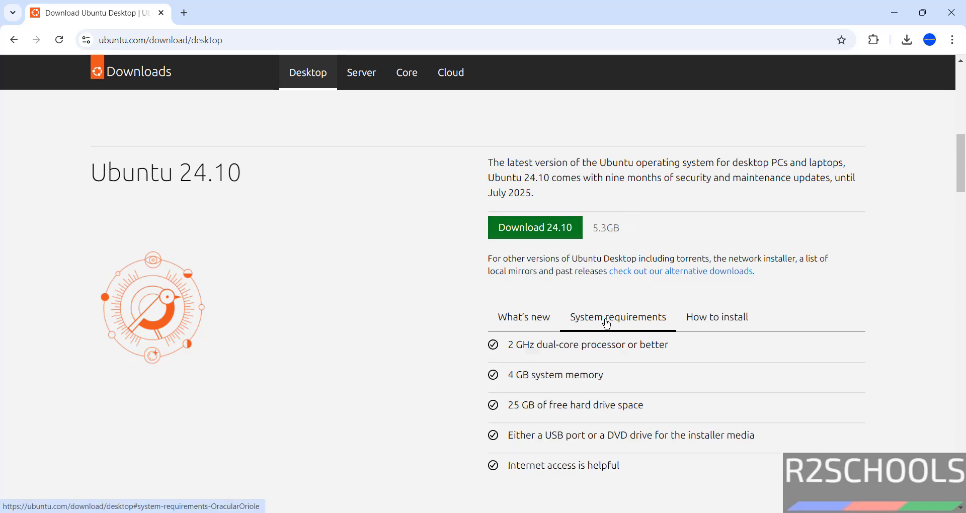
{"action": "left_click", "coordinate": [617, 316]}
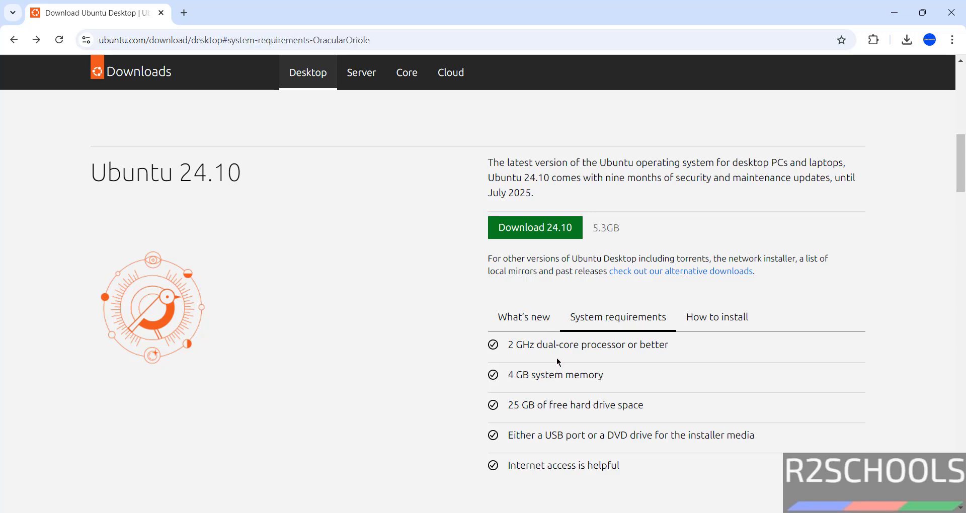
{"action": "mouse_move", "coordinate": [566, 378]}
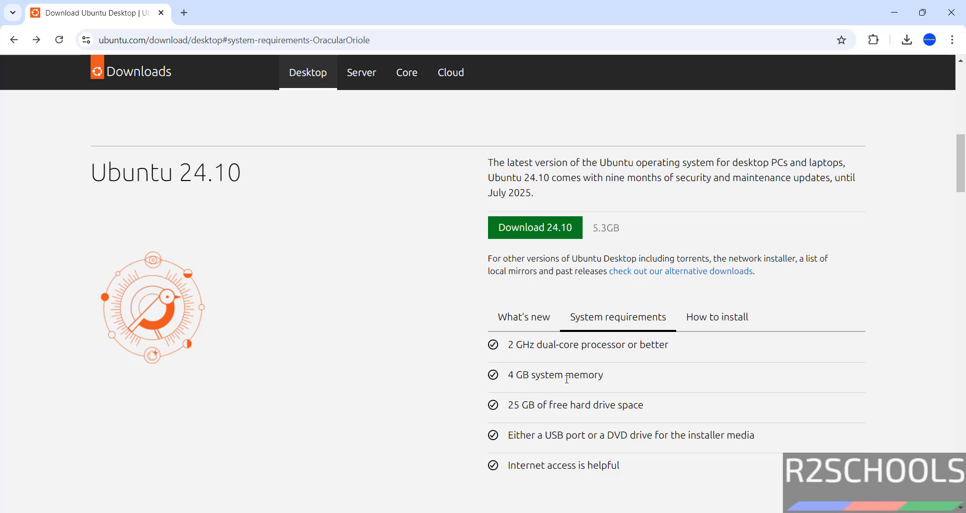
{"action": "mouse_move", "coordinate": [681, 409]}
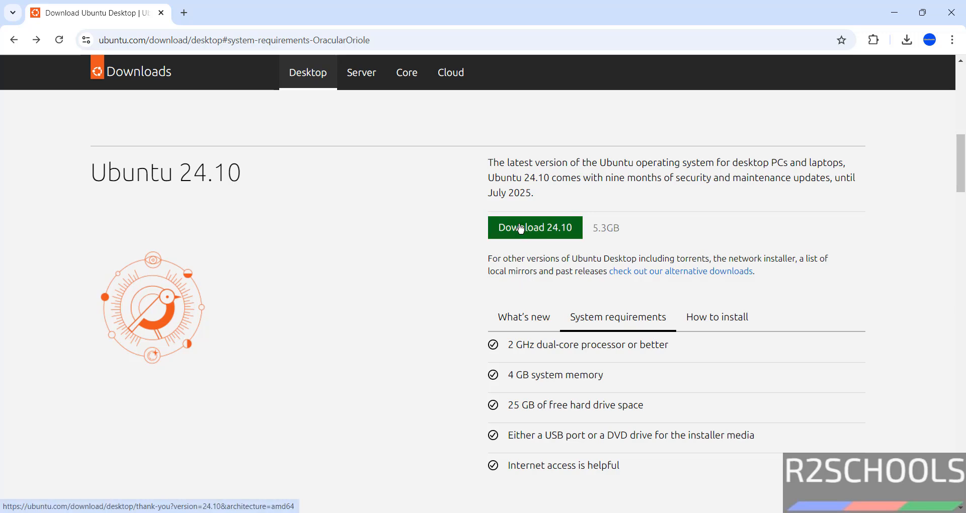
Step: Start a duplicate Ubuntu 24.10 ISO download, then cancel it and remove it from history
{"action": "left_click", "coordinate": [535, 228]}
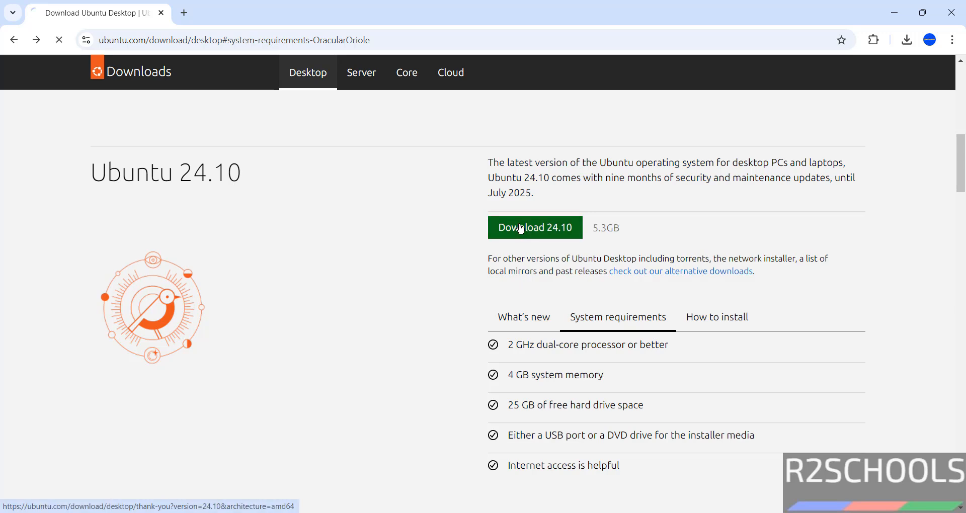
{"action": "left_click", "coordinate": [534, 227]}
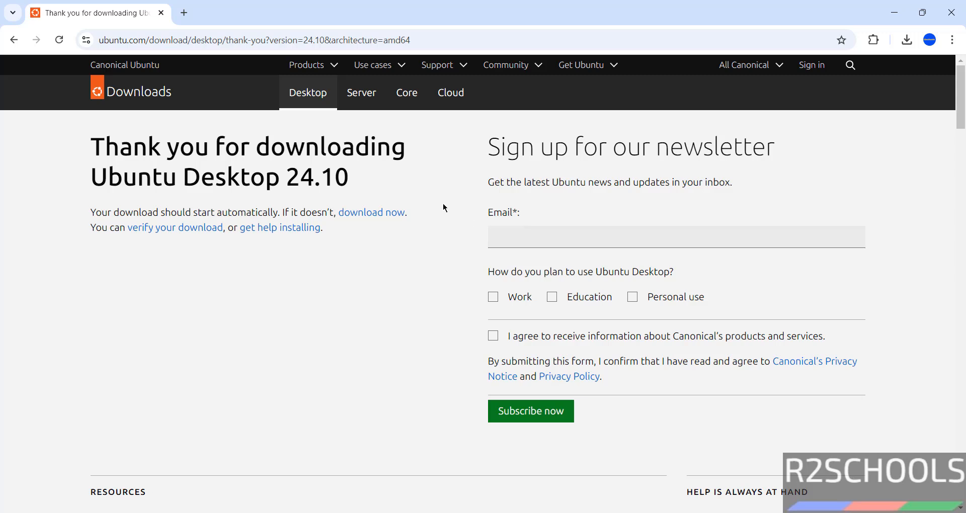
{"action": "mouse_move", "coordinate": [327, 227]}
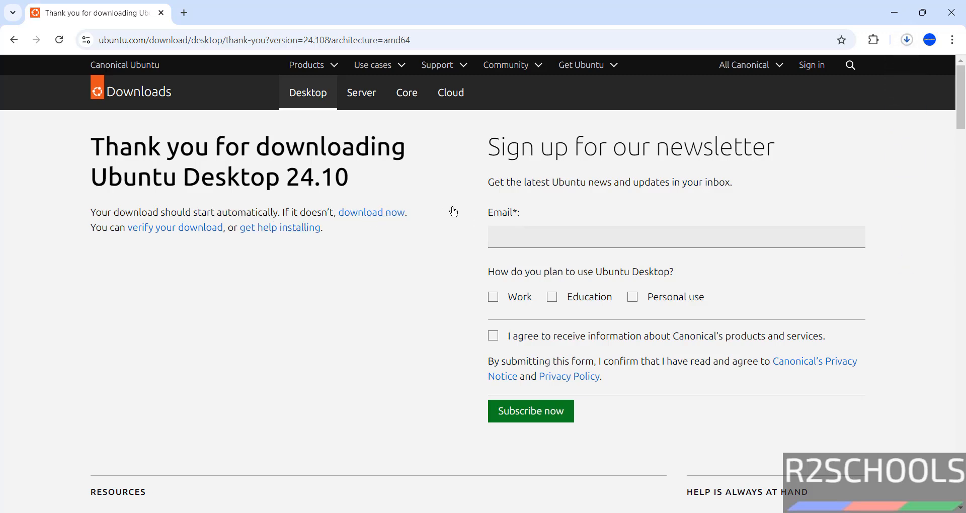
{"action": "left_click", "coordinate": [906, 39]}
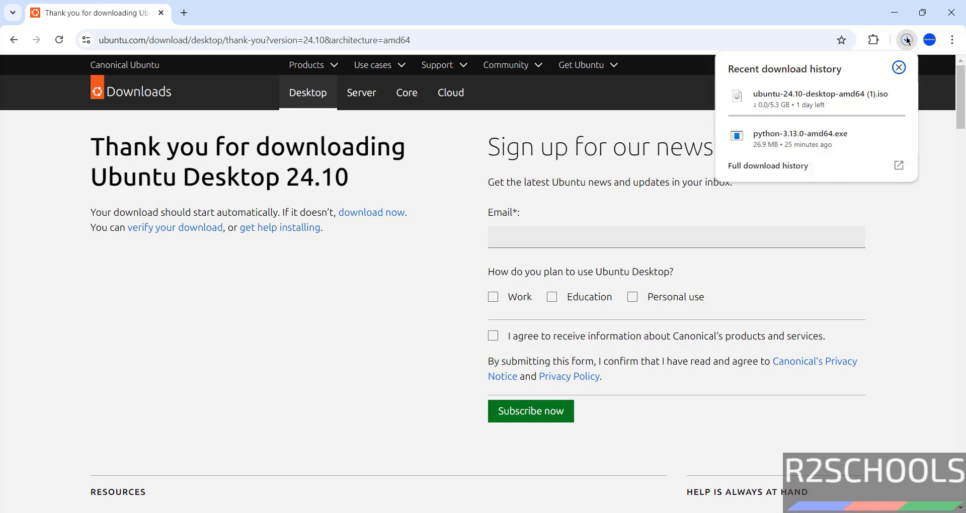
{"action": "left_click", "coordinate": [767, 167]}
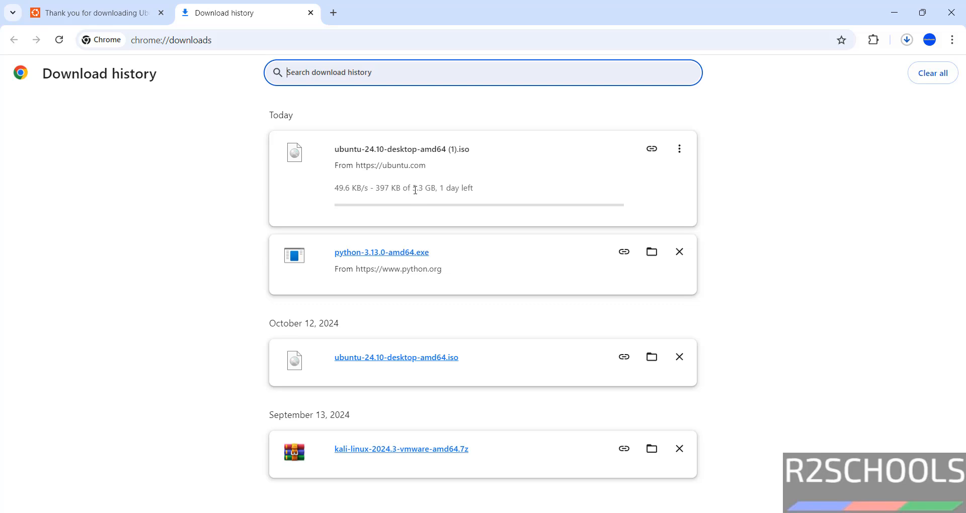
{"action": "left_click", "coordinate": [679, 148]}
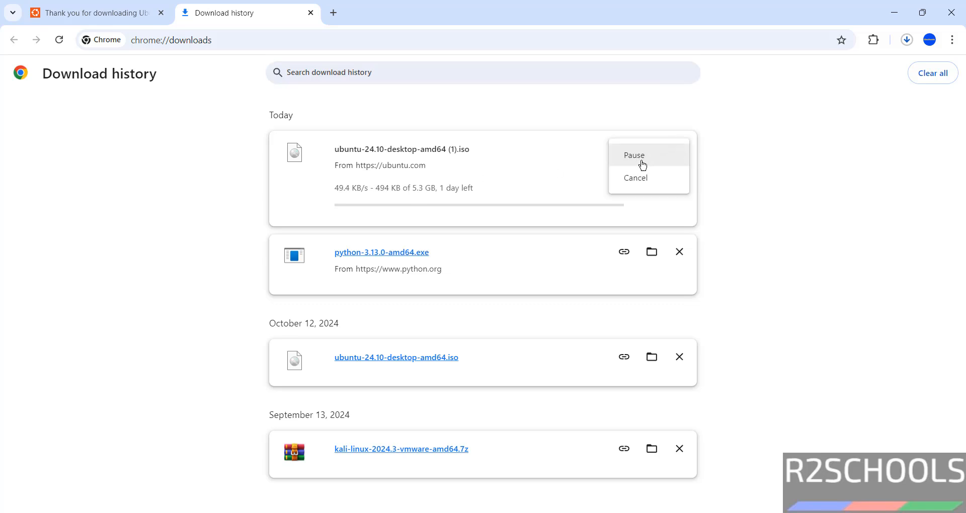
{"action": "left_click", "coordinate": [635, 177]}
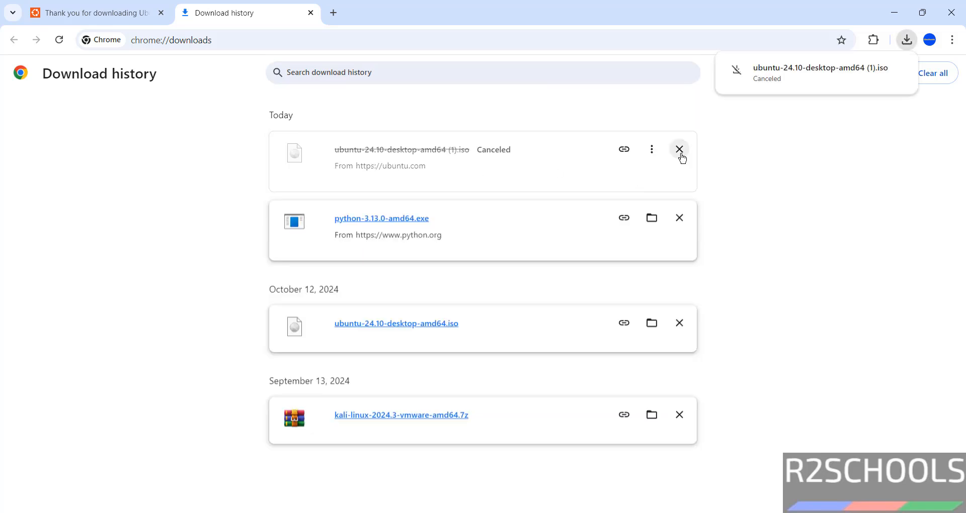
{"action": "left_click", "coordinate": [678, 149]}
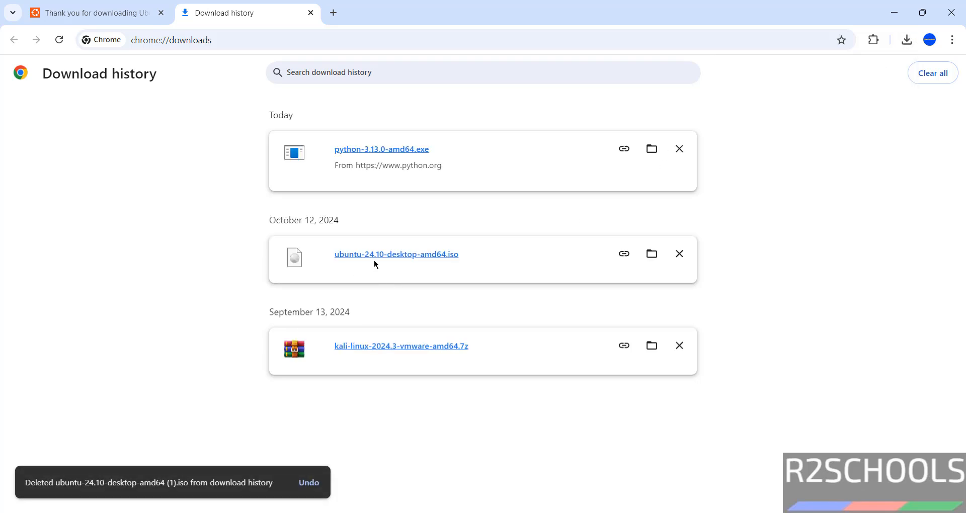
{"action": "mouse_move", "coordinate": [394, 265]}
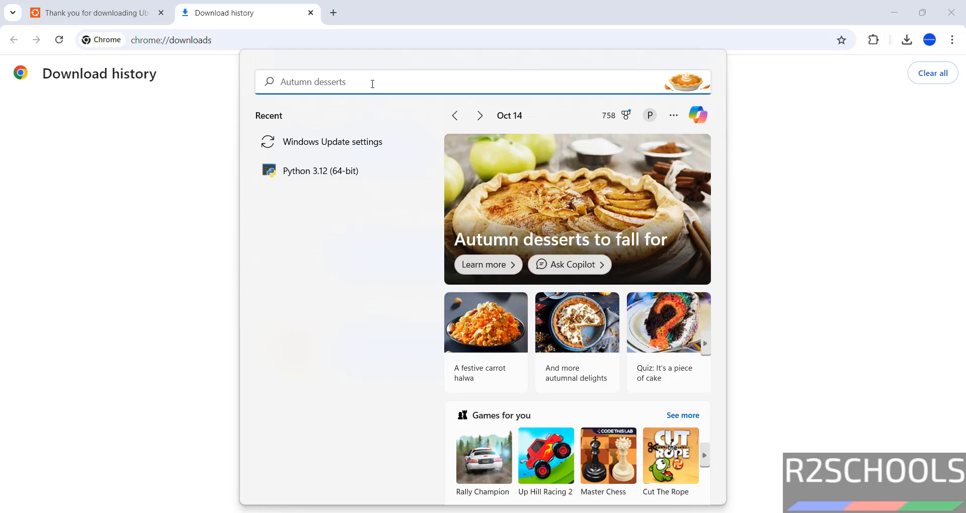
Step: Launch Oracle VM VirtualBox and show the Machine menu with New and Add
{"action": "type", "text": "oracle VM VirtualBox"}
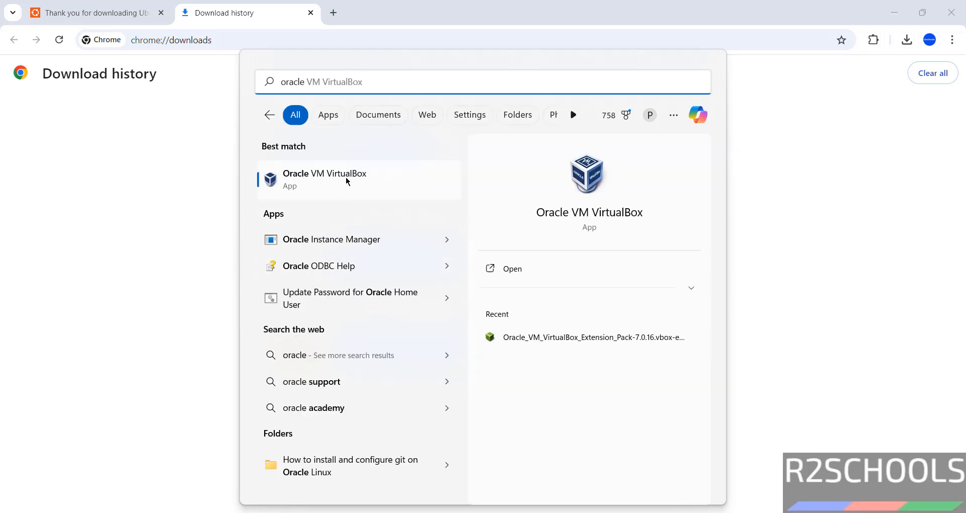
{"action": "left_click", "coordinate": [324, 180]}
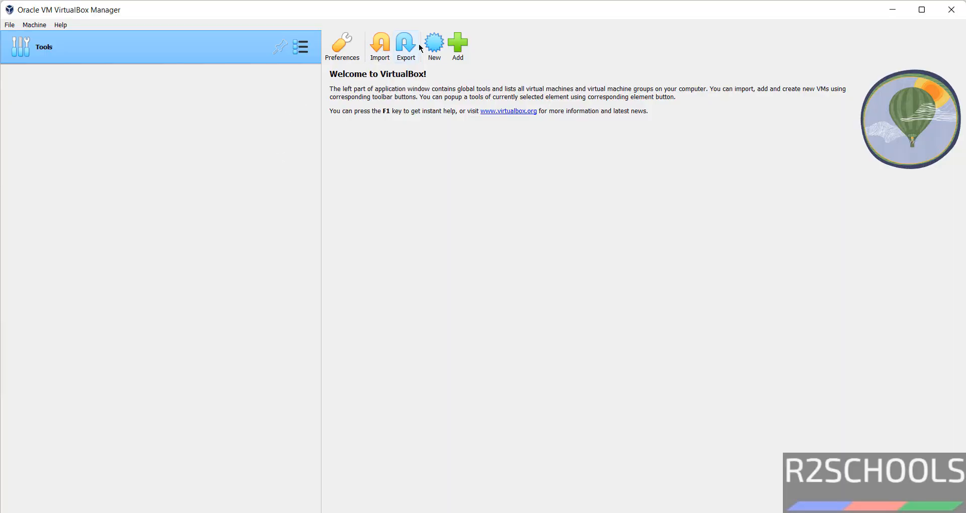
{"action": "mouse_move", "coordinate": [5, 30]}
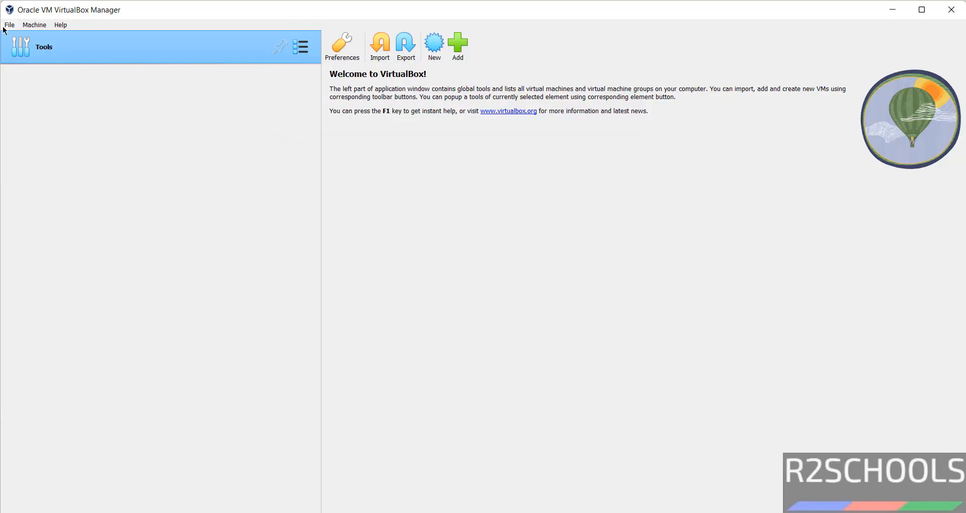
{"action": "left_click", "coordinate": [34, 25]}
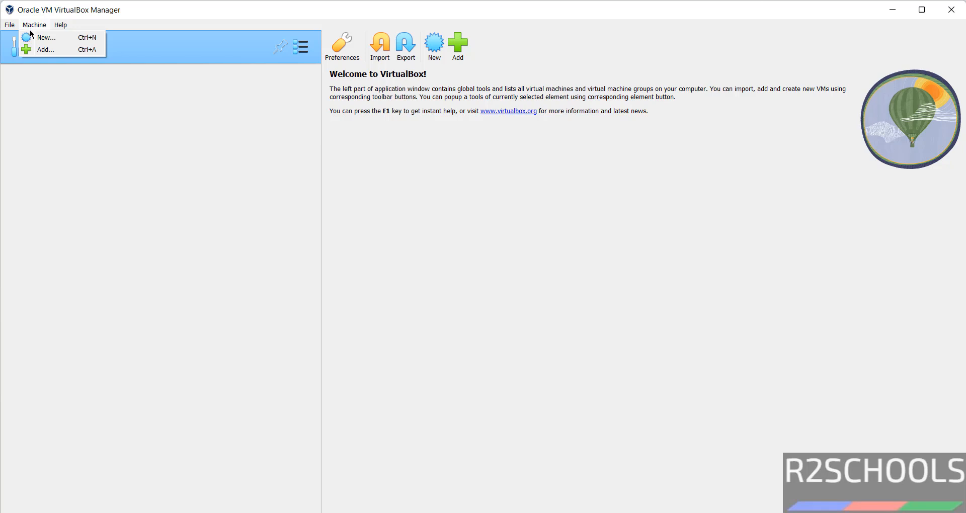
{"action": "mouse_move", "coordinate": [56, 38]}
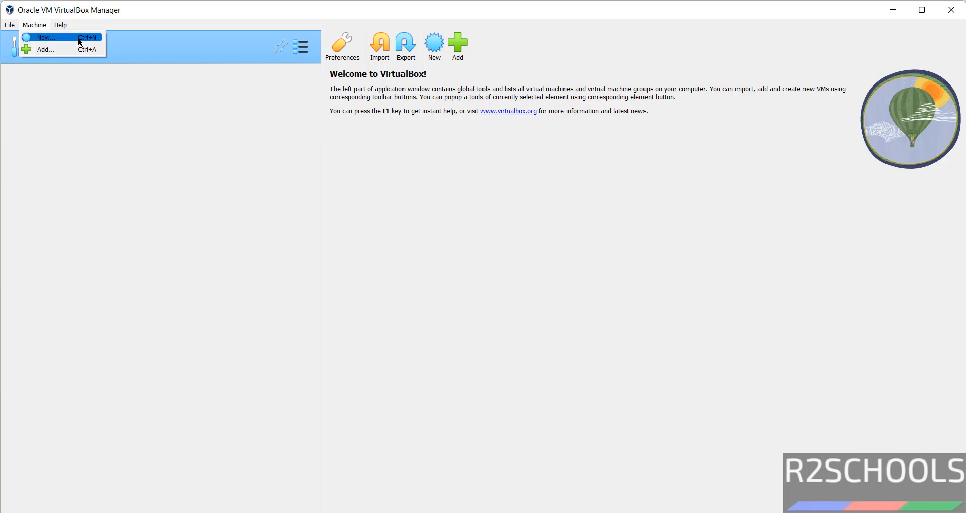
{"action": "mouse_move", "coordinate": [434, 39]}
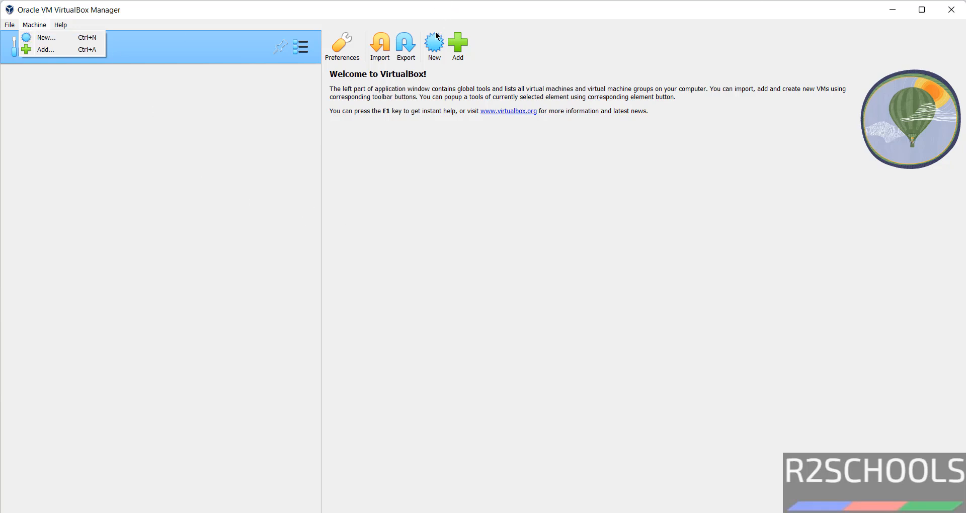
Step: Start a new virtual machine named UB2410OVM
{"action": "left_click", "coordinate": [46, 37]}
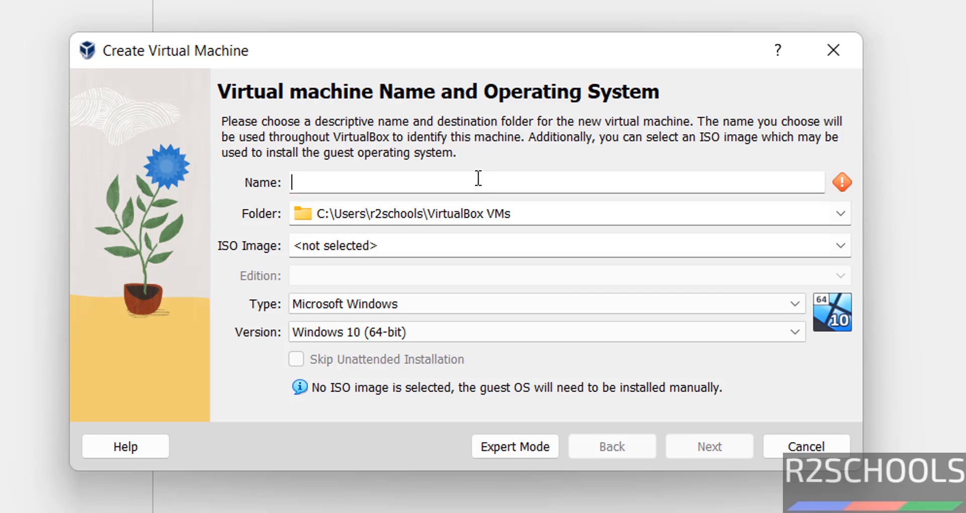
{"action": "type", "text": "U"}
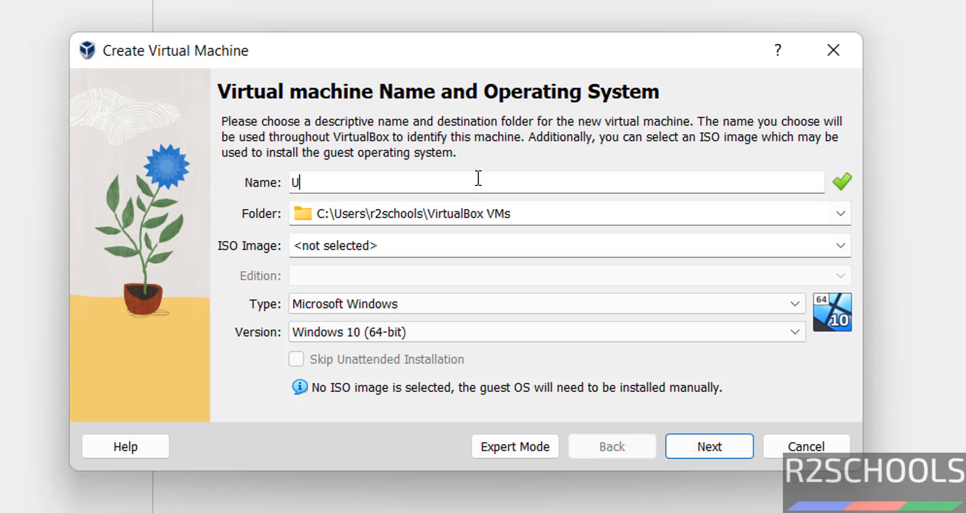
{"action": "type", "text": "B241"}
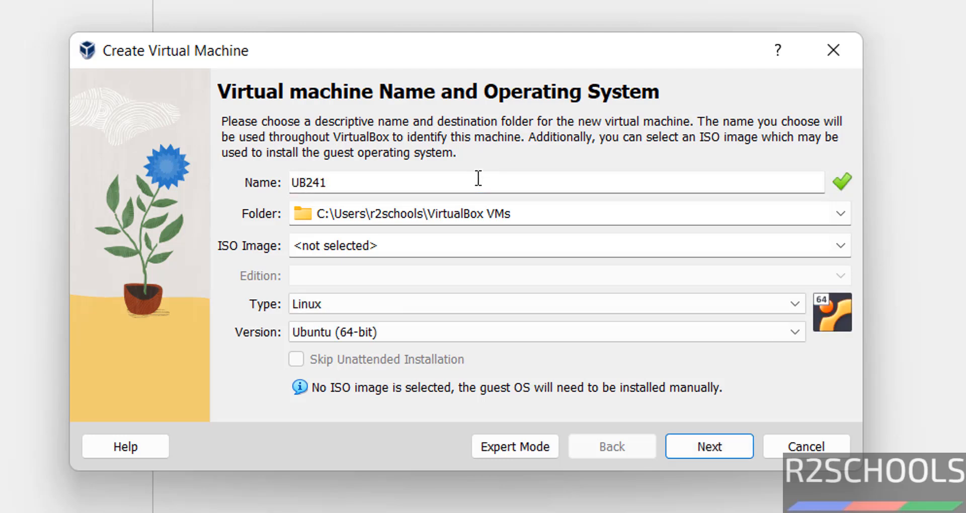
{"action": "type", "text": "0"}
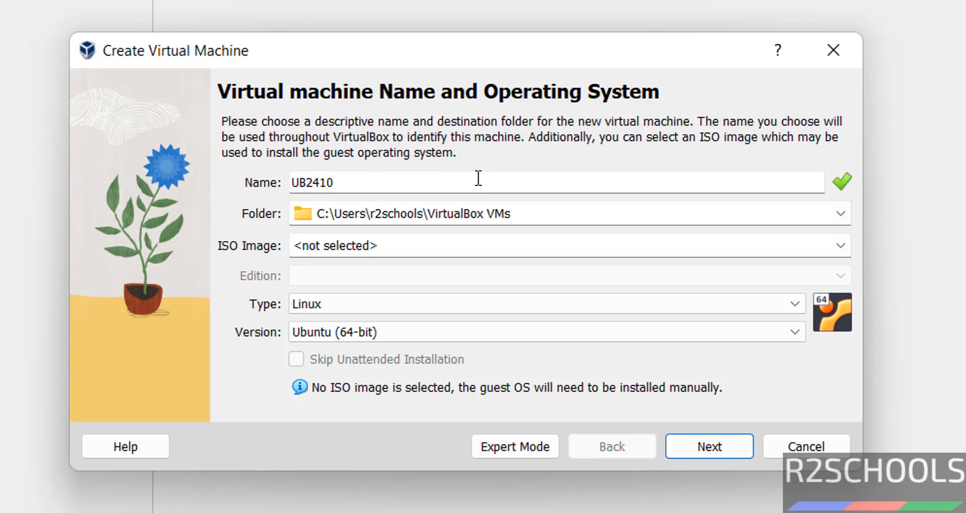
{"action": "type", "text": "O"}
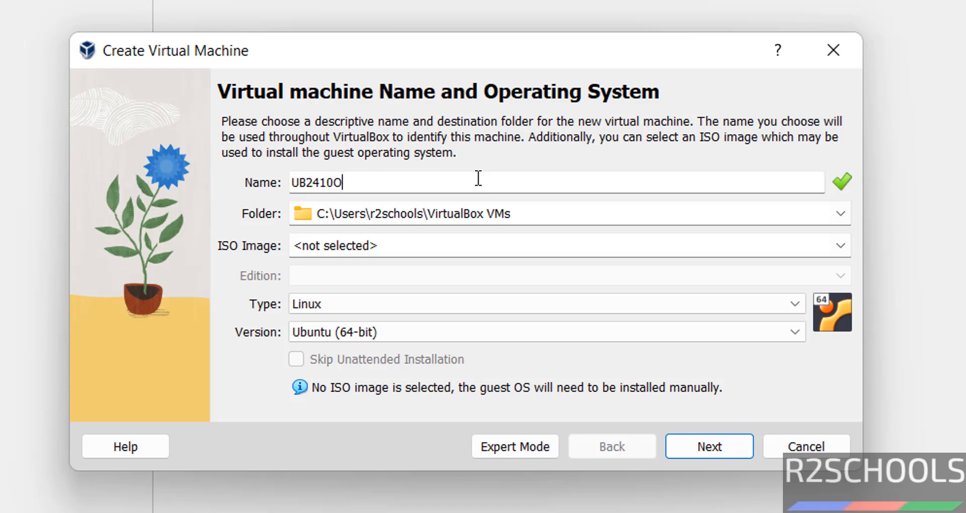
{"action": "type", "text": "VM"}
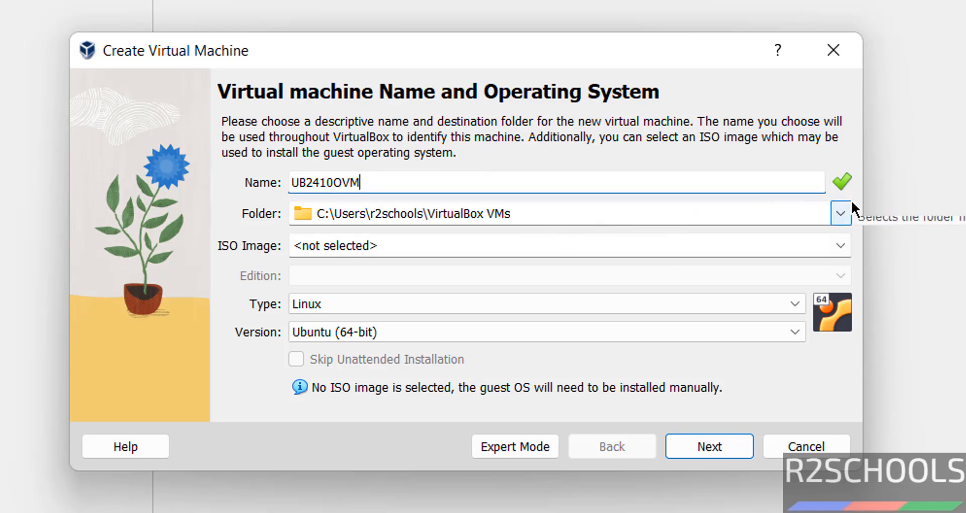
{"action": "mouse_move", "coordinate": [448, 233]}
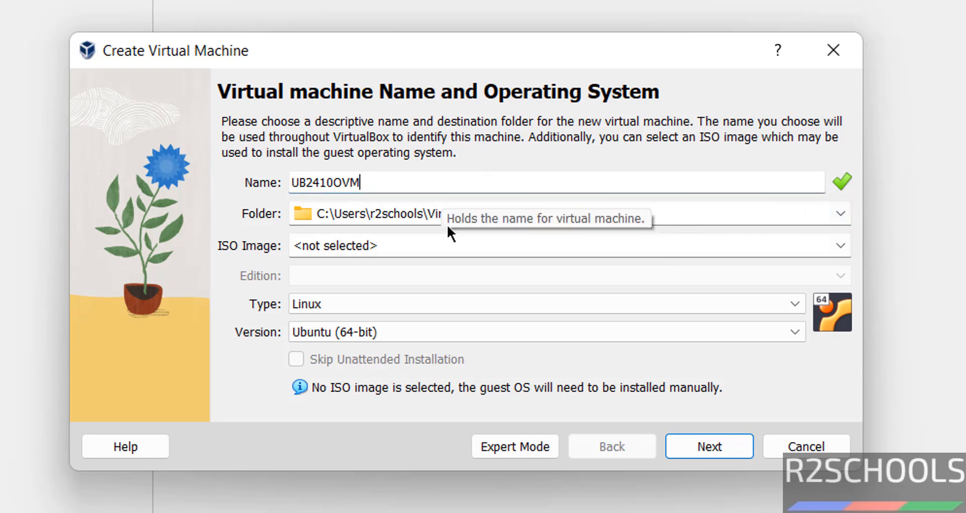
{"action": "mouse_move", "coordinate": [441, 154]}
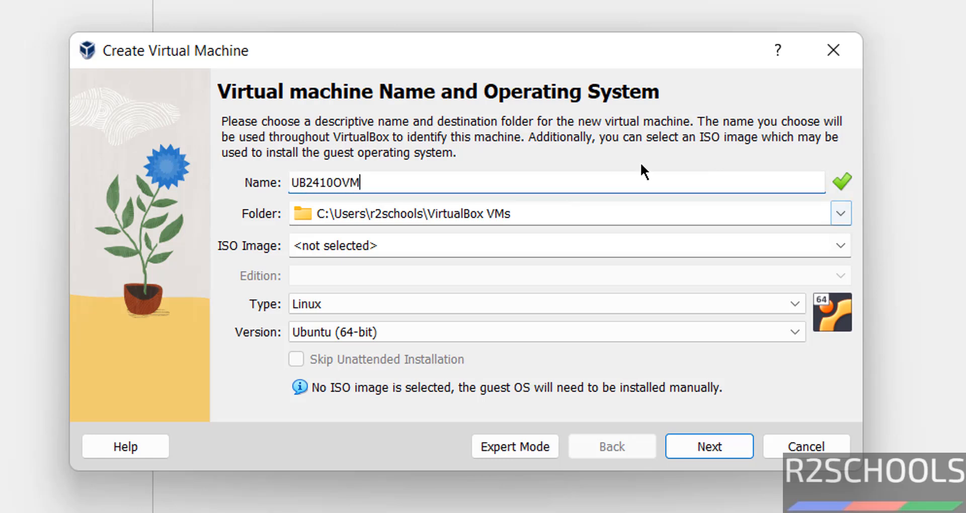
Step: Store the machine in a newly created H:\VMS\UB2410OVM folder
{"action": "left_click", "coordinate": [839, 213]}
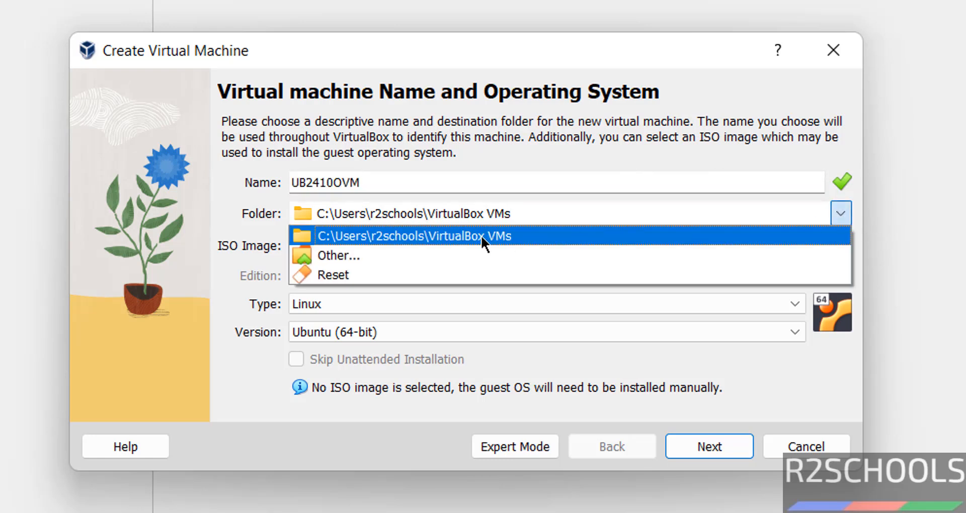
{"action": "left_click", "coordinate": [339, 255]}
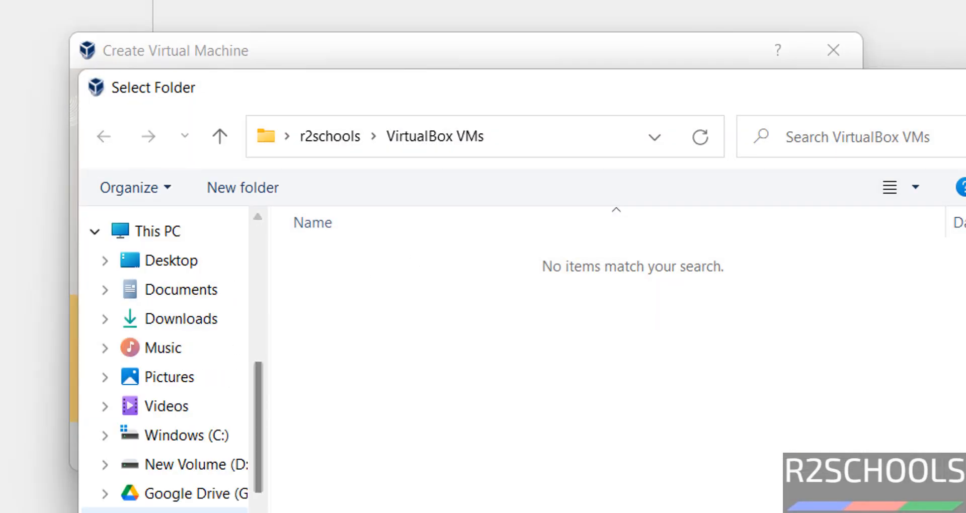
{"action": "left_click", "coordinate": [184, 143]}
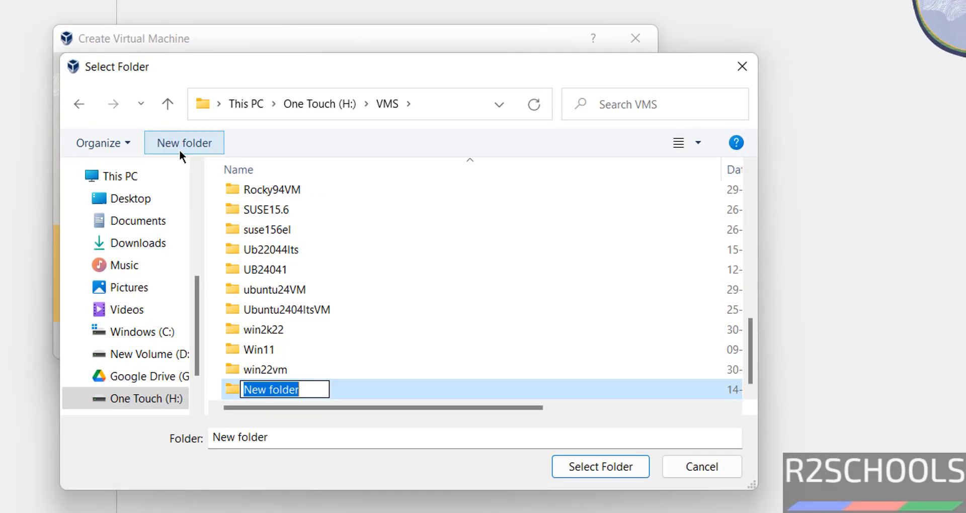
{"action": "type", "text": "UB2410OVM"}
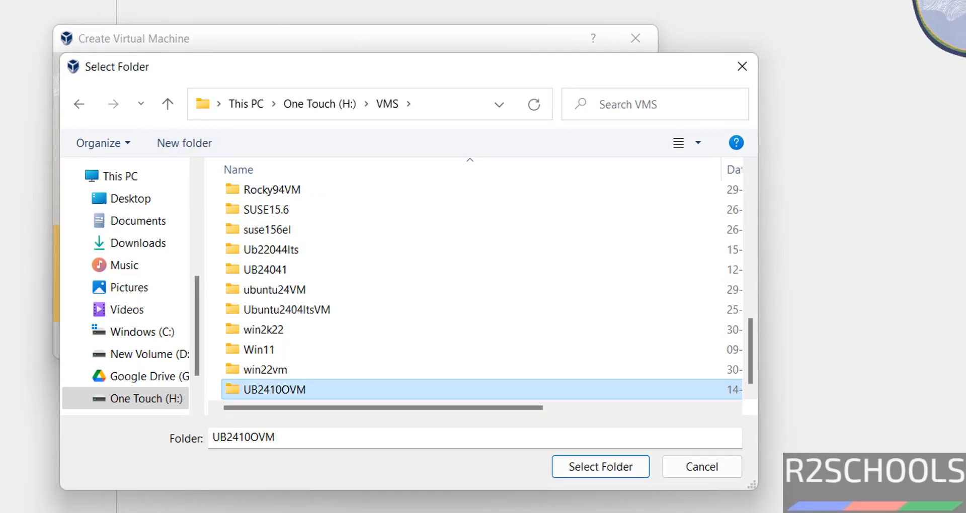
{"action": "left_click", "coordinate": [599, 466]}
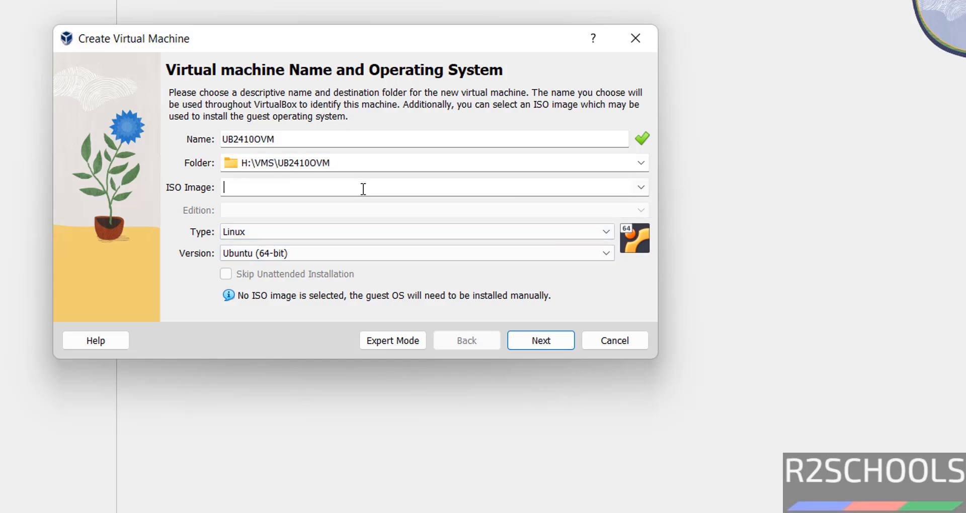
Step: Attach ubuntu-24.10-desktop-amd64.iso from Downloads as the installation image
{"action": "left_click", "coordinate": [640, 187]}
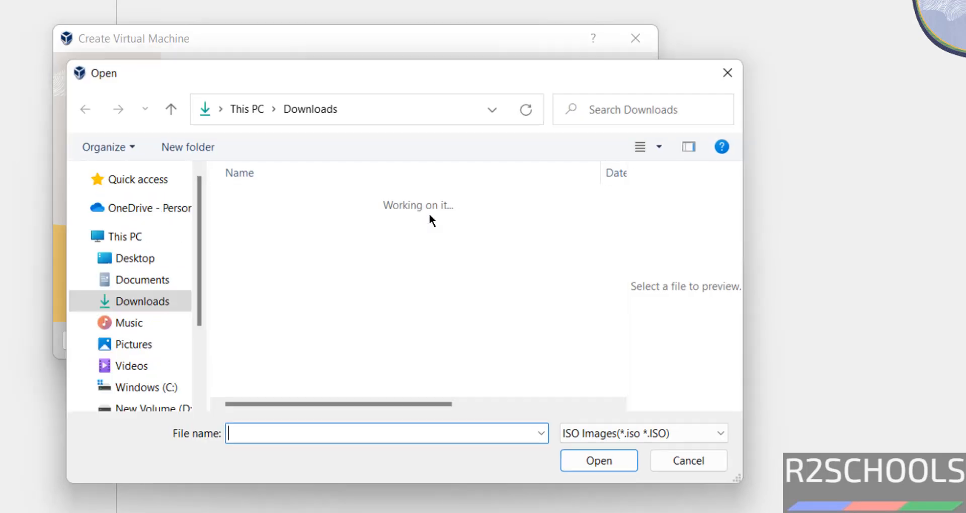
{"action": "left_click", "coordinate": [324, 220]}
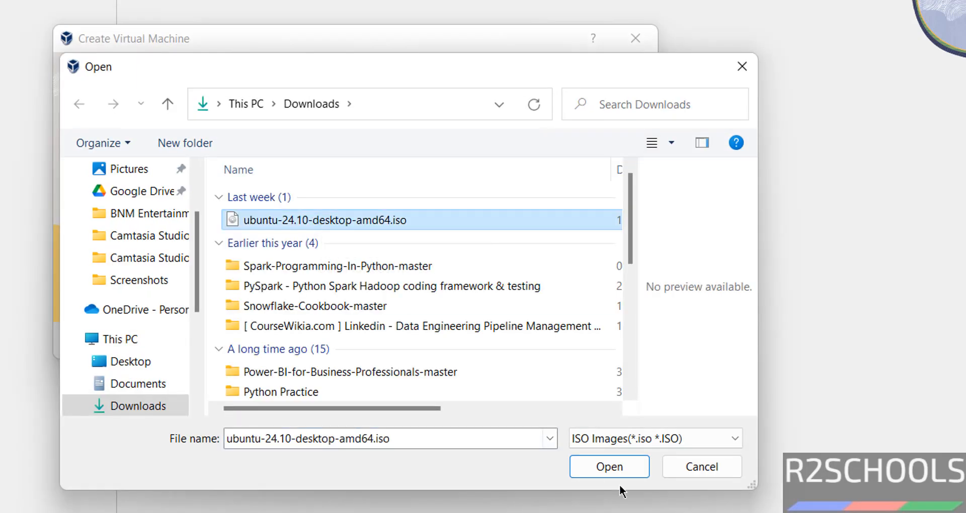
{"action": "left_click", "coordinate": [609, 466]}
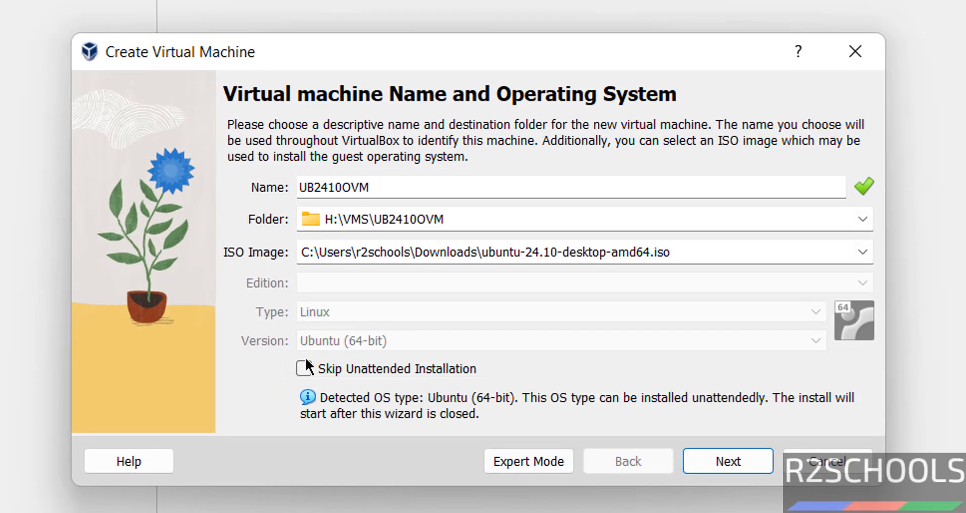
Step: Skip unattended installation and advance to the Hardware step
{"action": "left_click", "coordinate": [304, 368]}
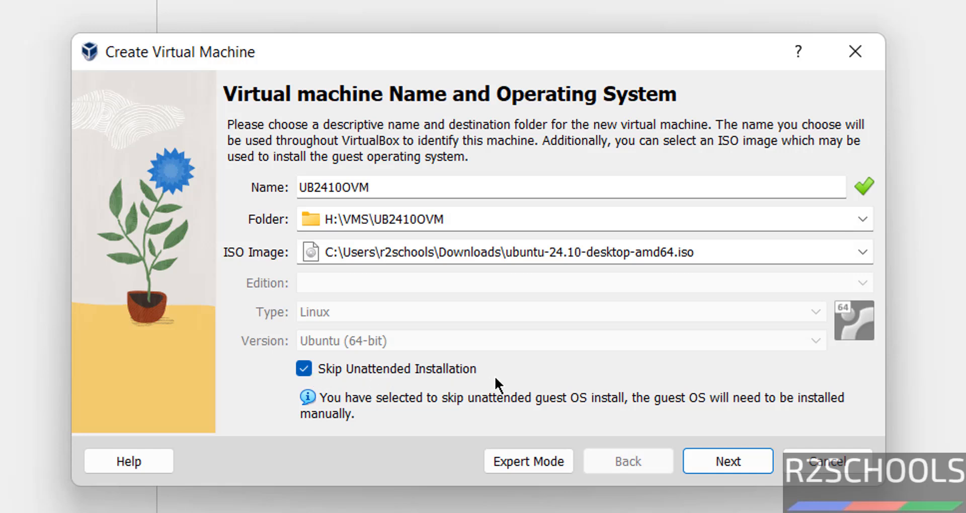
{"action": "left_click", "coordinate": [304, 368]}
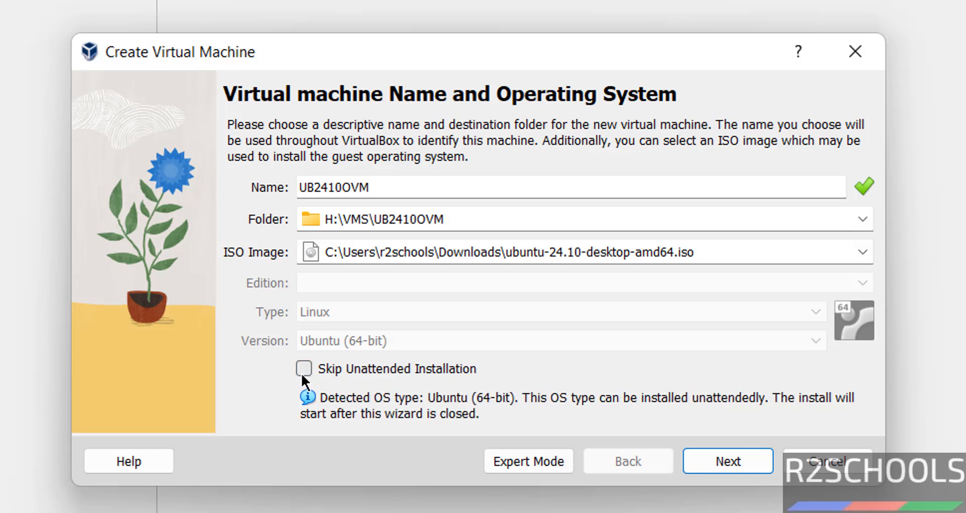
{"action": "left_click", "coordinate": [303, 368]}
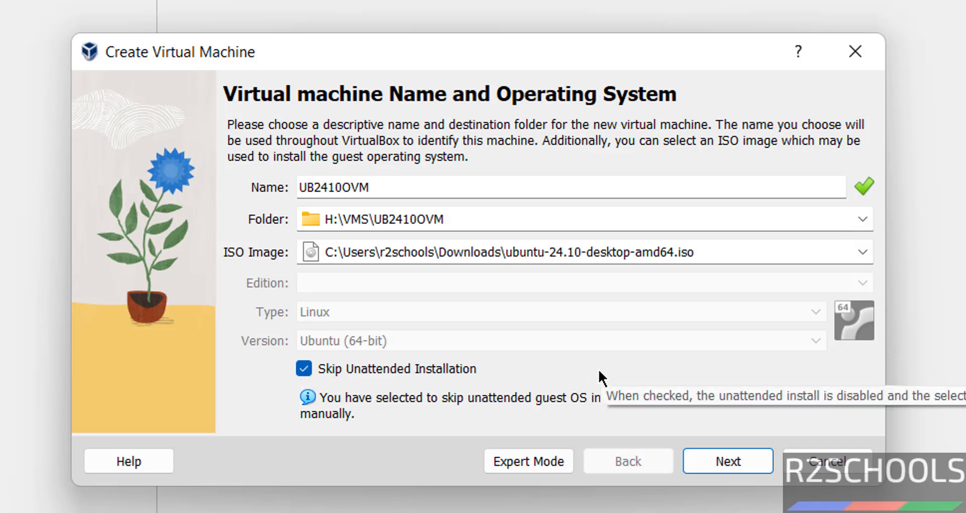
{"action": "left_click", "coordinate": [727, 461]}
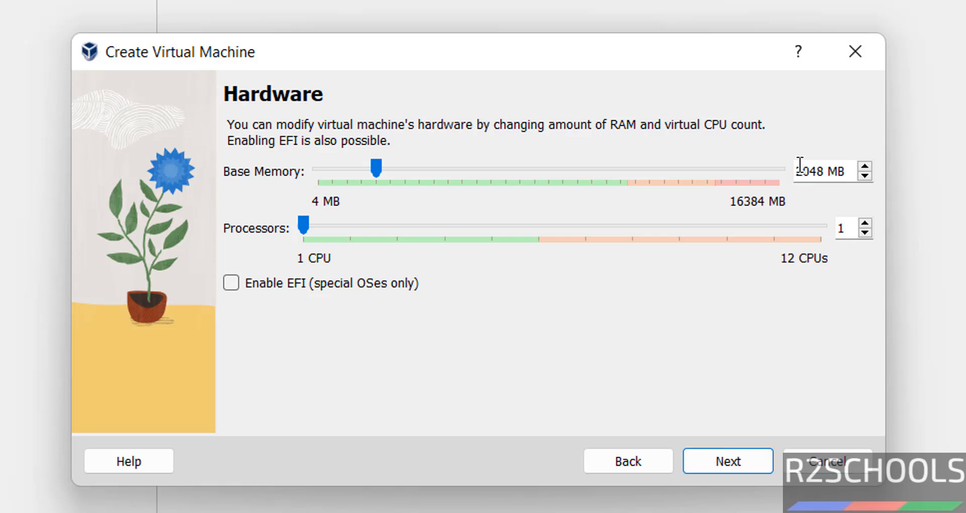
Step: Set base memory to 4096 MB and processors to 2, then advance to disk settings
{"action": "triple_click", "coordinate": [817, 171]}
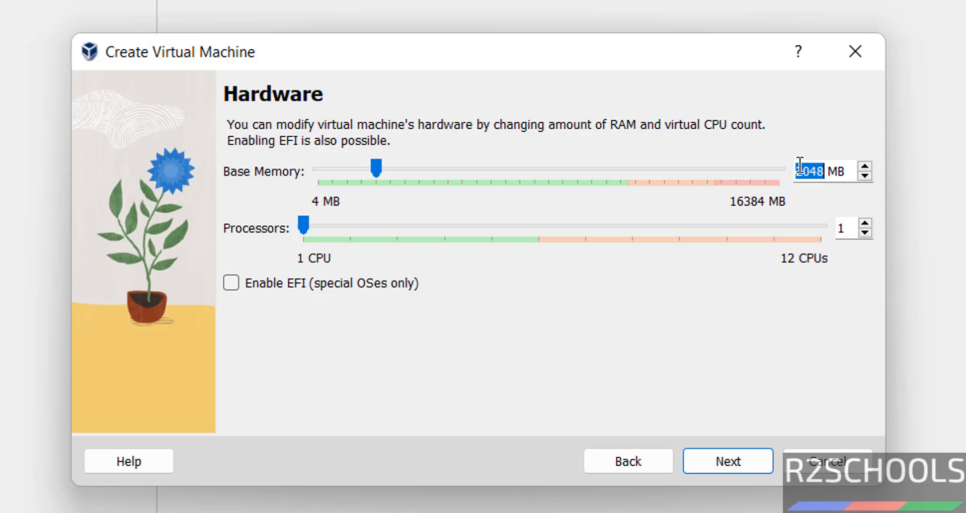
{"action": "left_click_drag", "start_coordinate": [376, 168], "coordinate": [433, 167]}
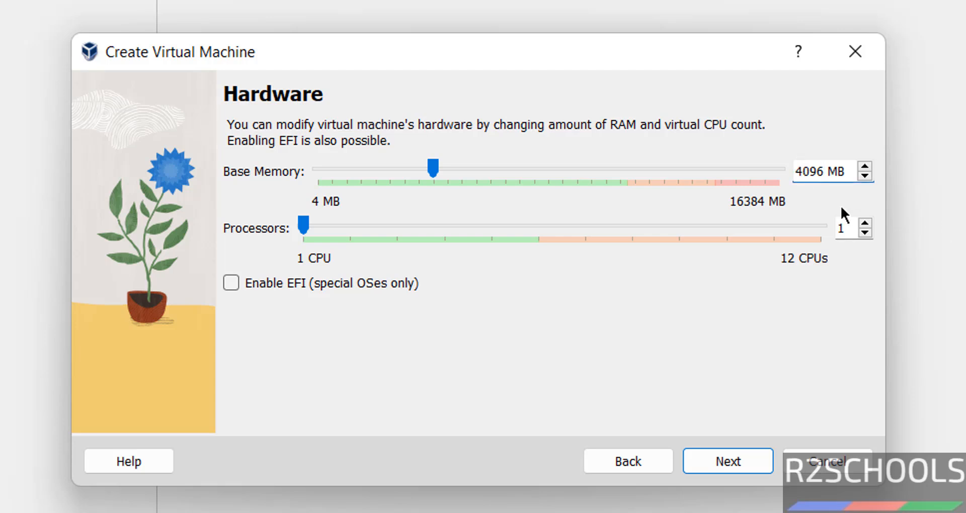
{"action": "left_click", "coordinate": [864, 223]}
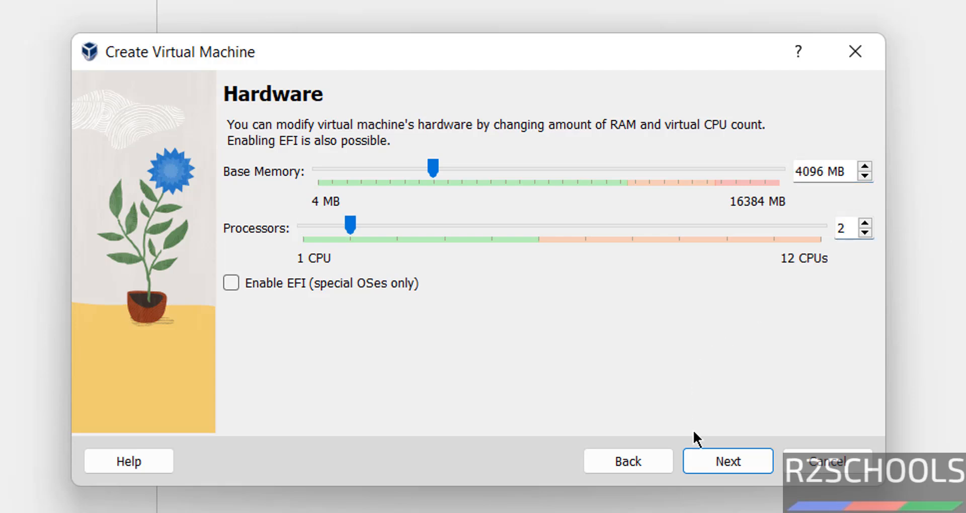
{"action": "left_click", "coordinate": [727, 461]}
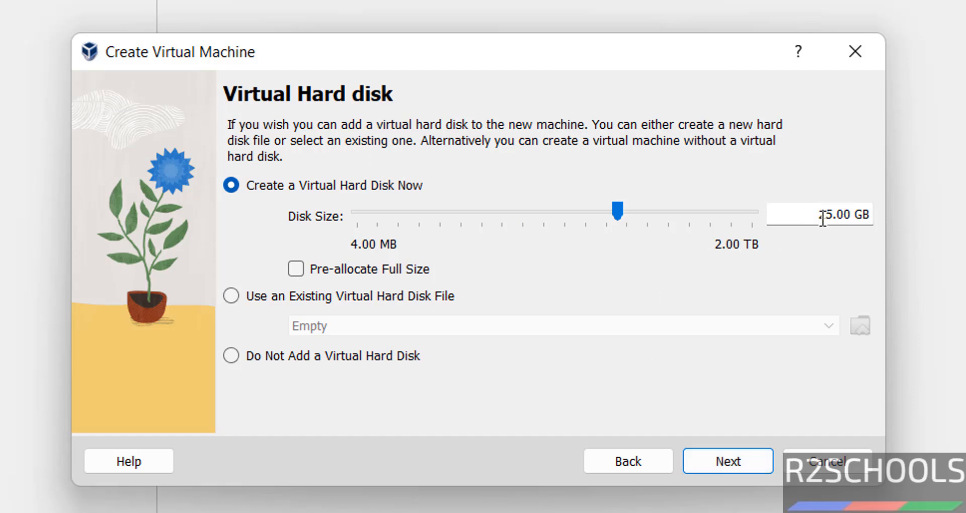
Step: Set the virtual hard disk to 50.00 GB and advance to the Summary
{"action": "left_click_drag", "start_coordinate": [618, 209], "coordinate": [639, 209]}
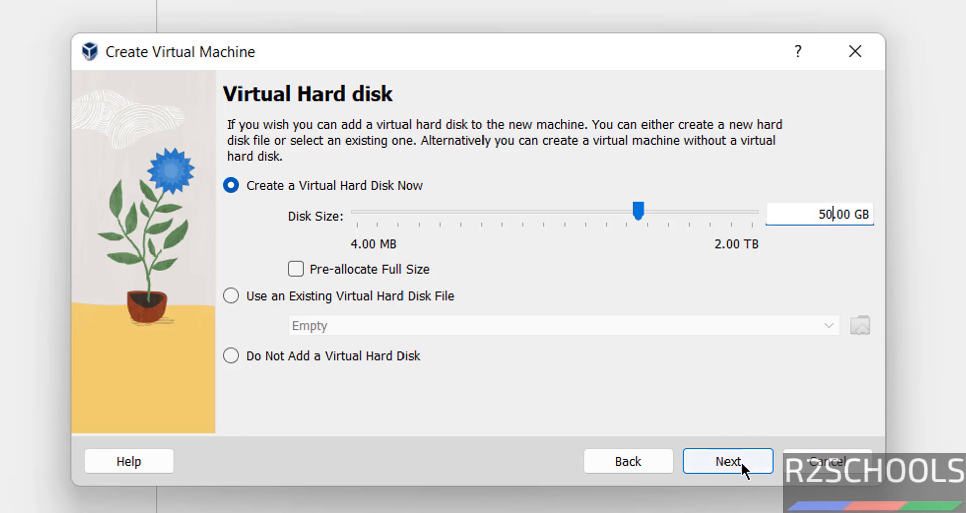
{"action": "mouse_move", "coordinate": [723, 473]}
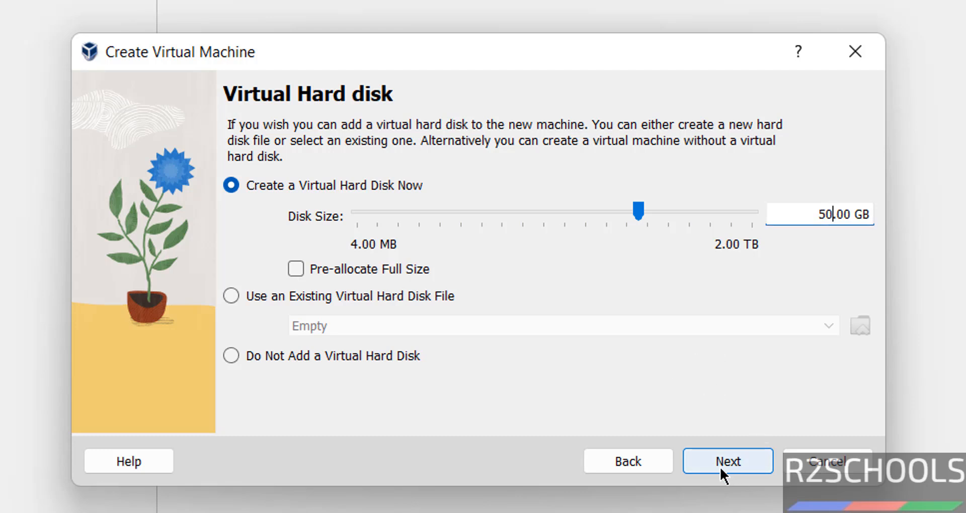
{"action": "left_click", "coordinate": [728, 460]}
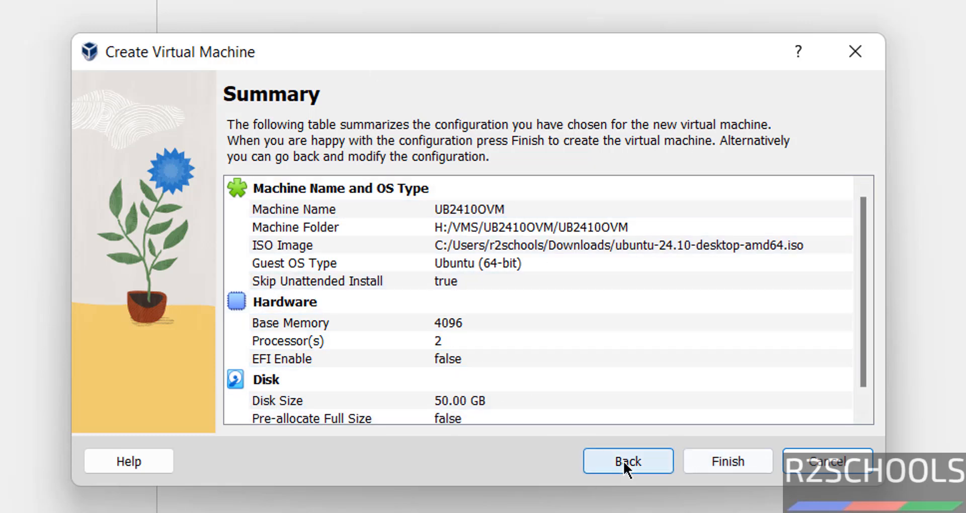
{"action": "mouse_move", "coordinate": [728, 461]}
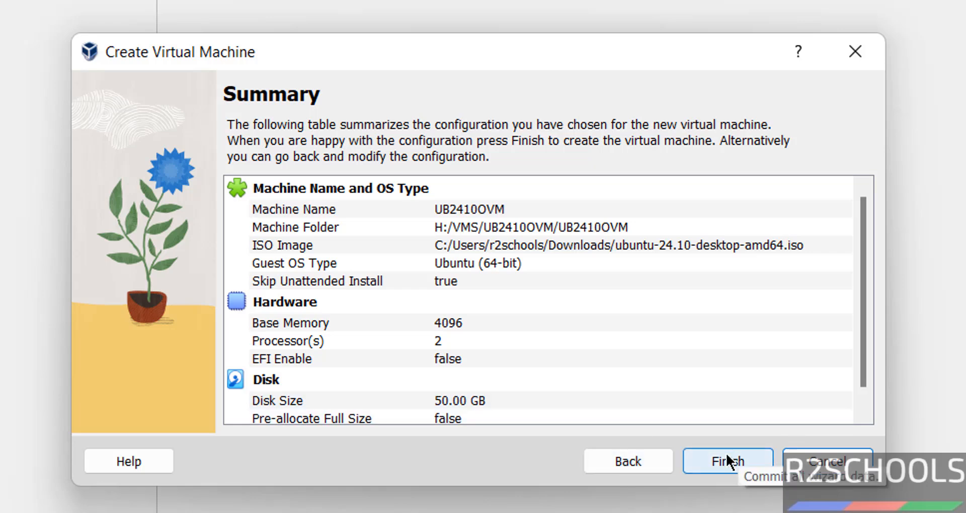
{"action": "mouse_move", "coordinate": [431, 370]}
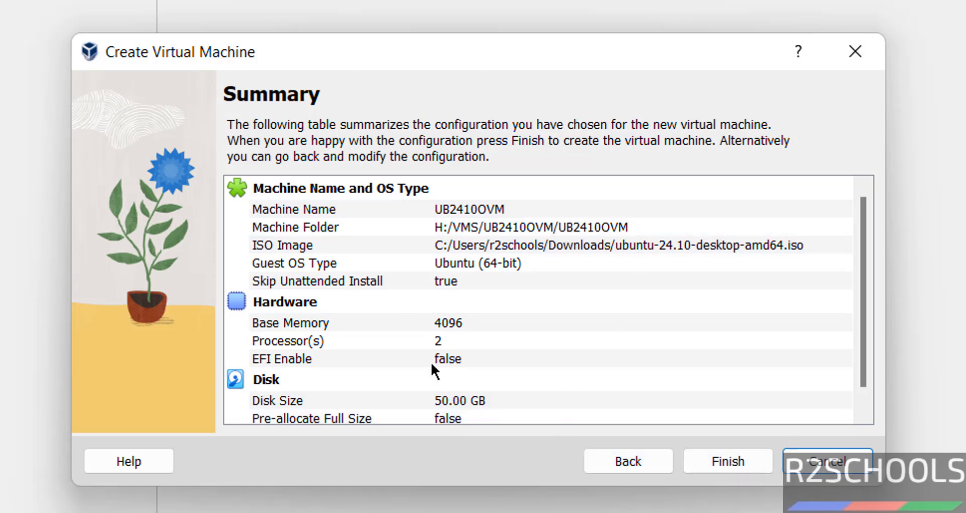
Step: Select UB2410OVM, open its settings, and close them without changes
{"action": "left_click", "coordinate": [726, 461]}
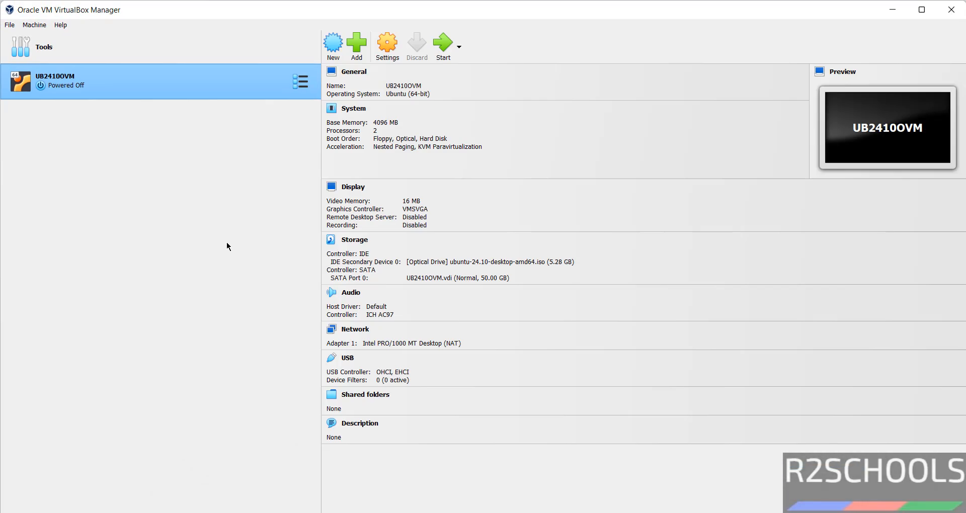
{"action": "mouse_move", "coordinate": [77, 167]}
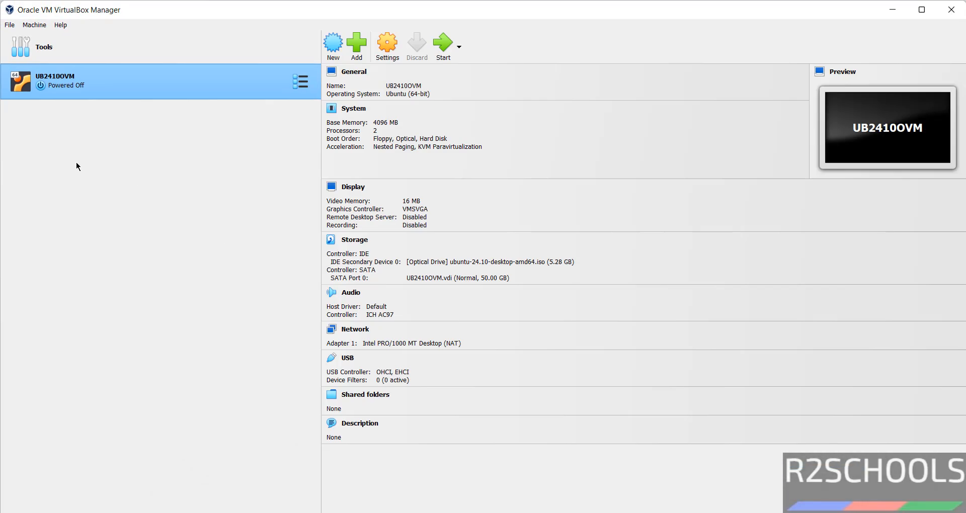
{"action": "mouse_move", "coordinate": [421, 223]}
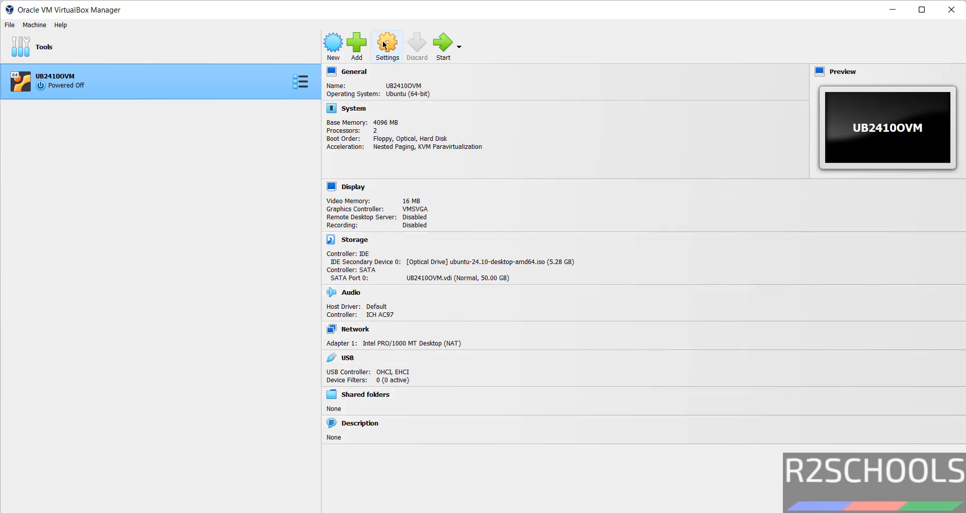
{"action": "mouse_move", "coordinate": [180, 99]}
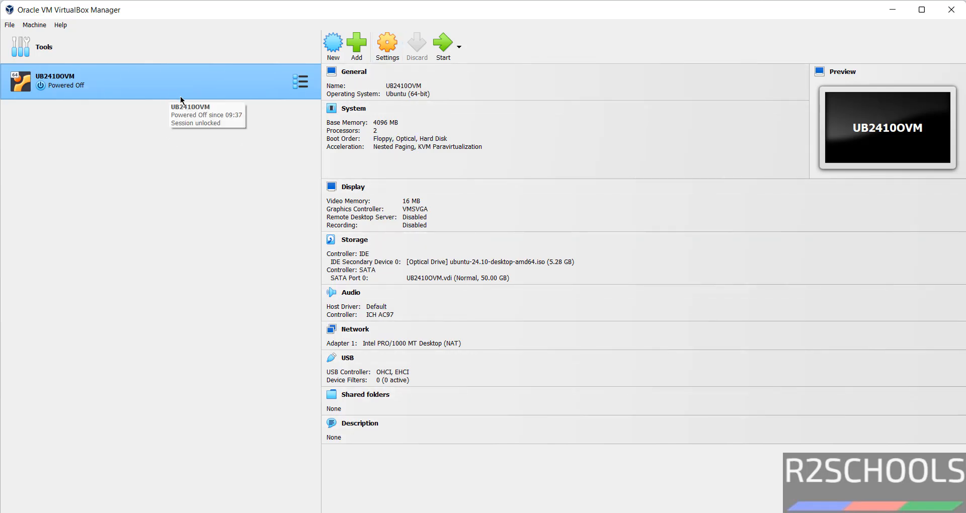
{"action": "mouse_move", "coordinate": [387, 43]}
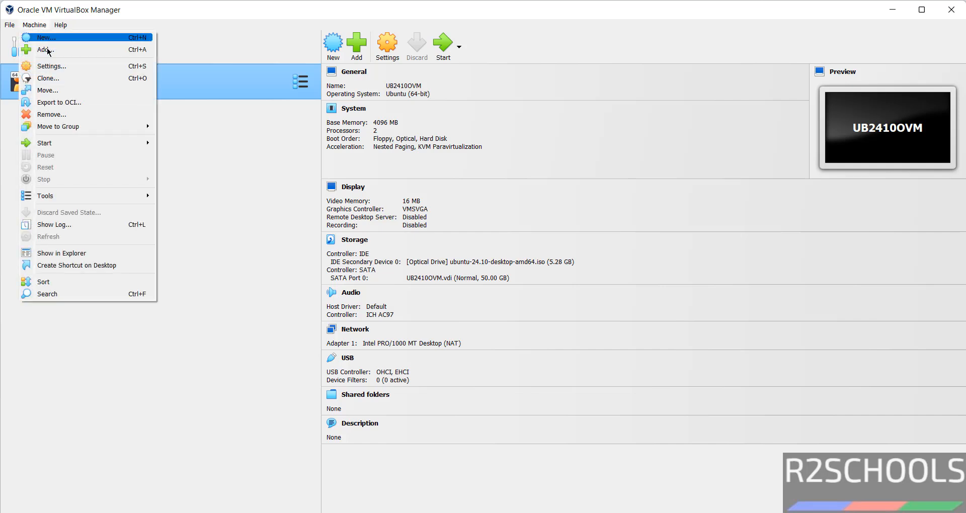
{"action": "left_click", "coordinate": [271, 202]}
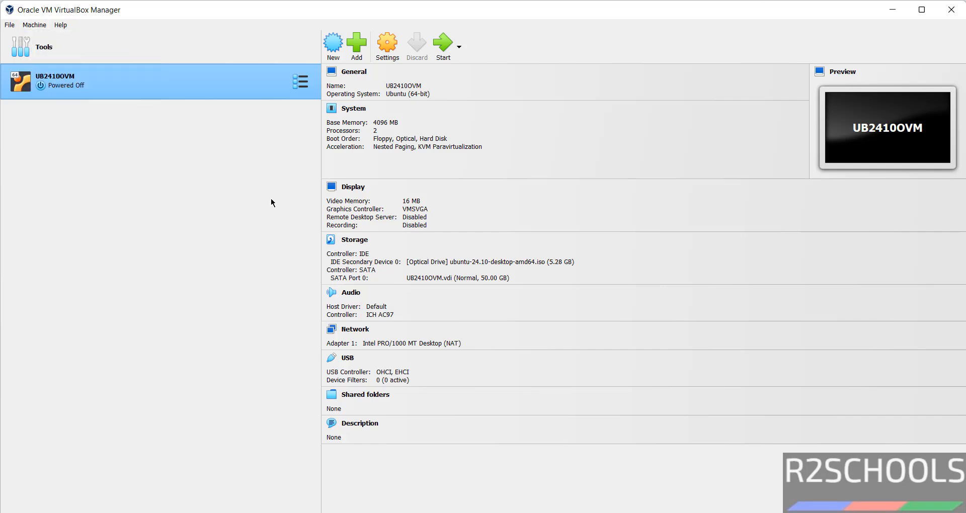
{"action": "left_click", "coordinate": [387, 43]}
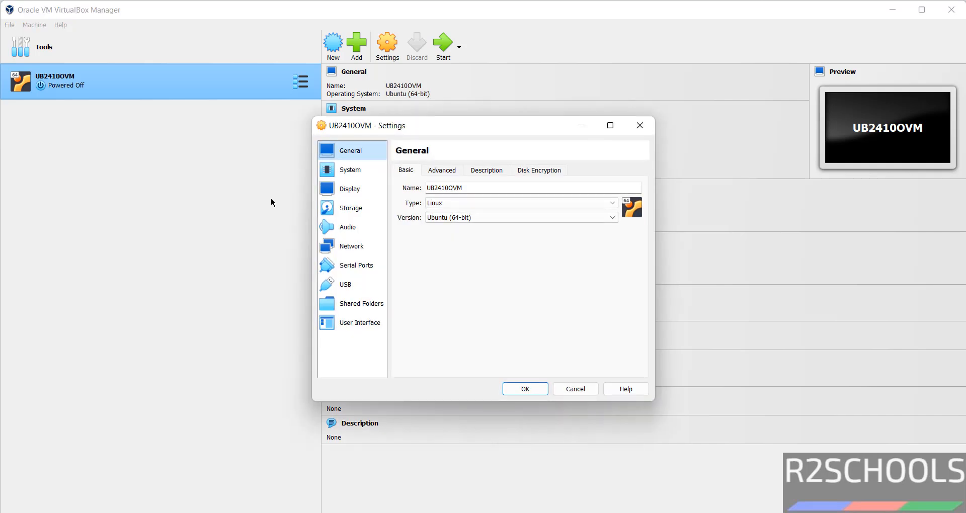
{"action": "left_click", "coordinate": [525, 388]}
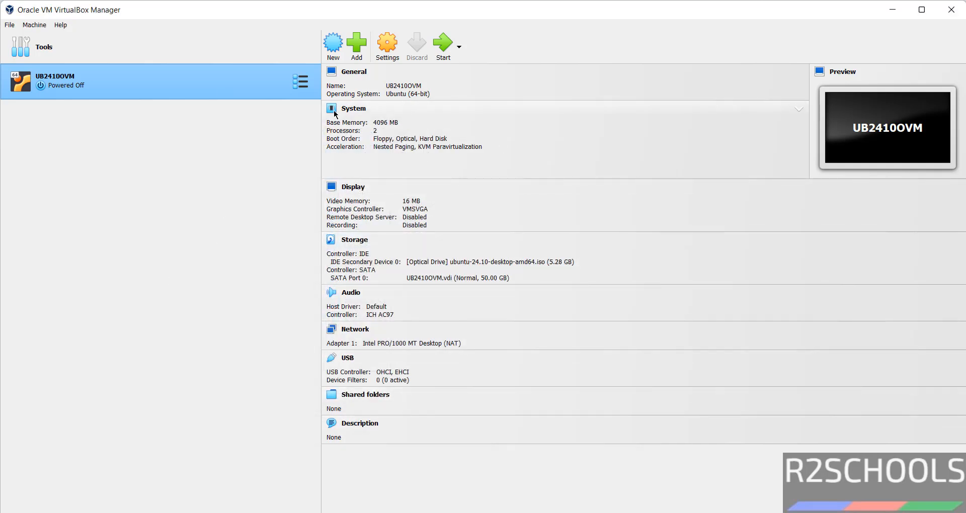
{"action": "mouse_move", "coordinate": [103, 92]}
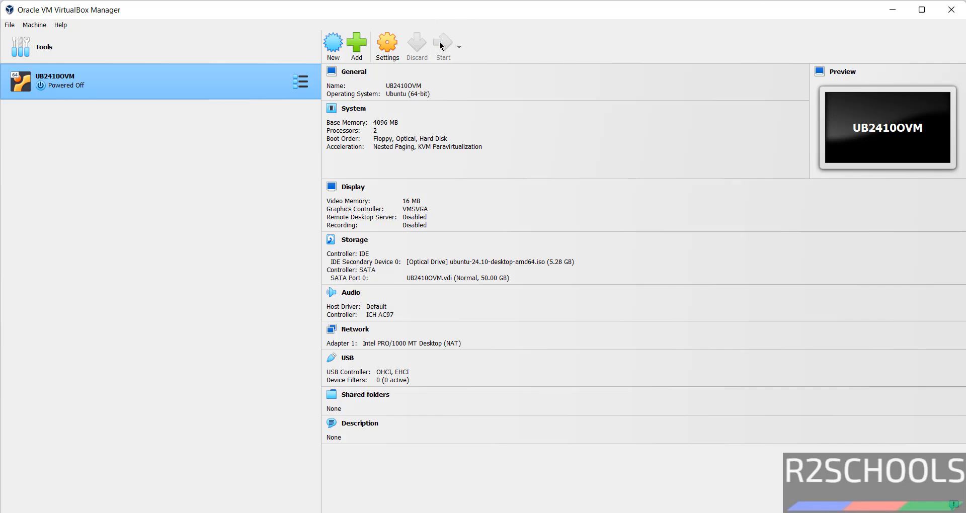
Step: Power on UB2410OVM and let it boot to the installer's language page
{"action": "left_click", "coordinate": [442, 43]}
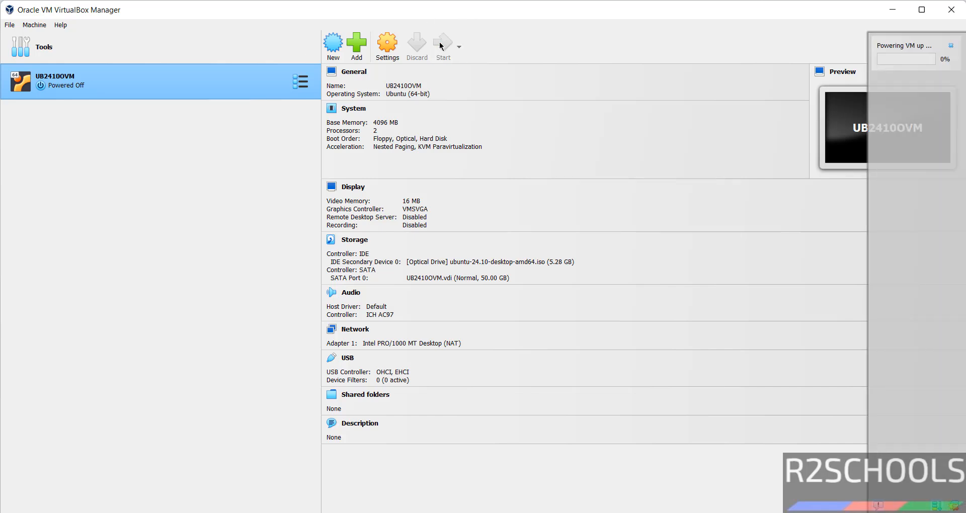
{"action": "left_click", "coordinate": [441, 43]}
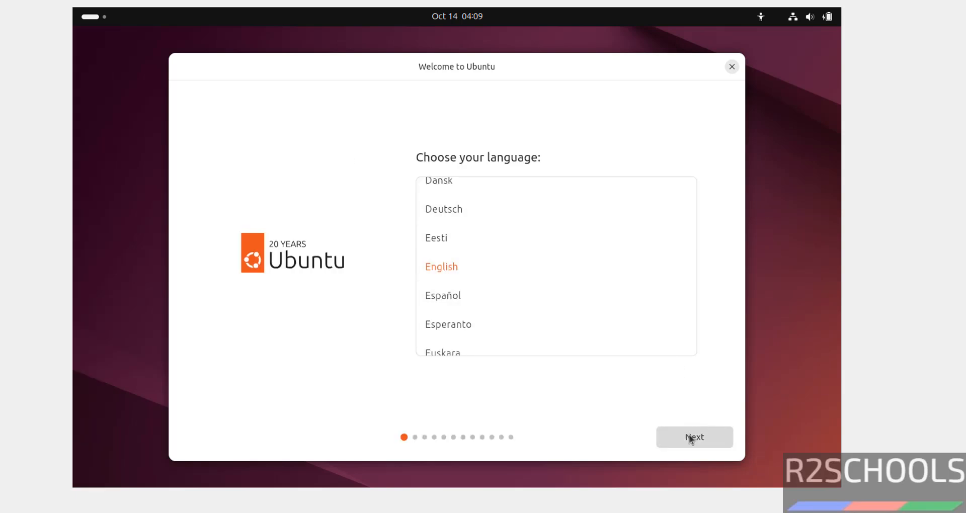
Step: Accept English, skip accessibility options, and keep the English (US) keyboard layout
{"action": "left_click", "coordinate": [694, 437]}
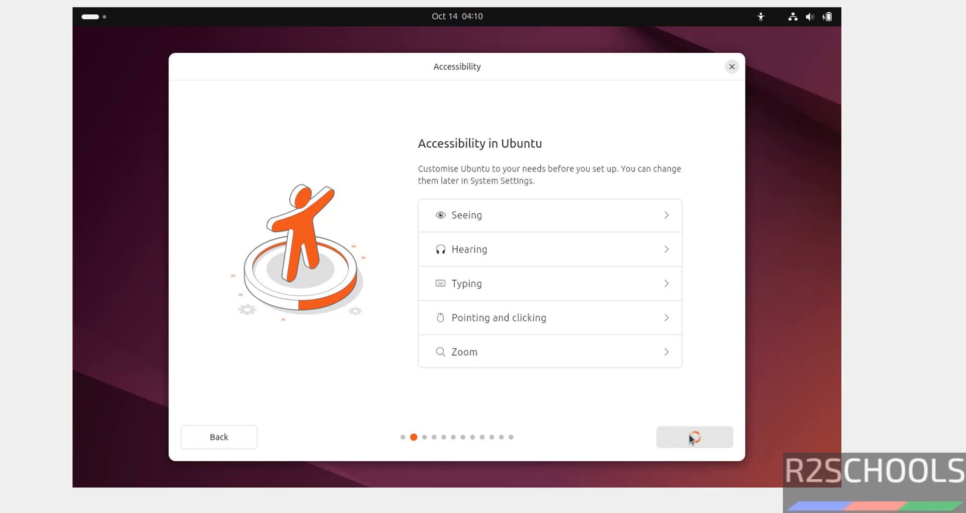
{"action": "left_click", "coordinate": [694, 437]}
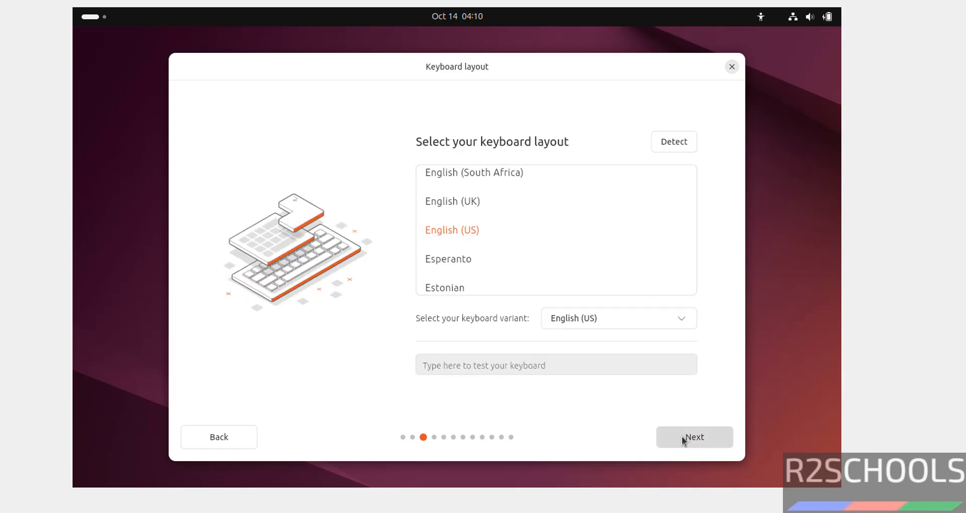
{"action": "left_click", "coordinate": [694, 436]}
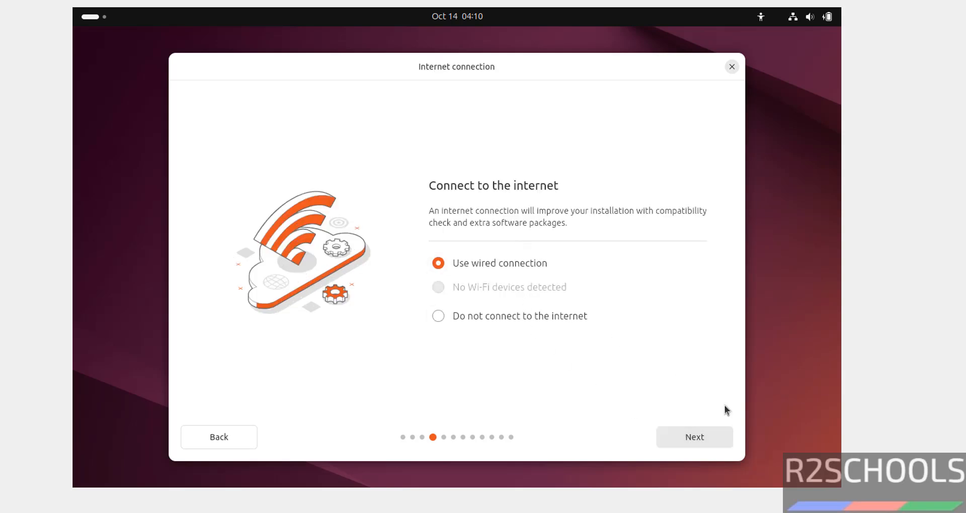
{"action": "mouse_move", "coordinate": [533, 325]}
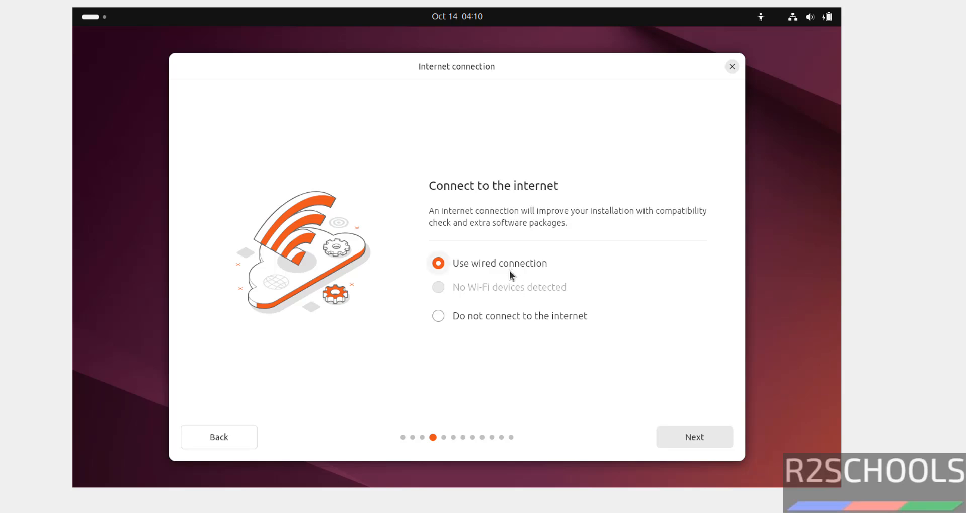
{"action": "mouse_move", "coordinate": [676, 433]}
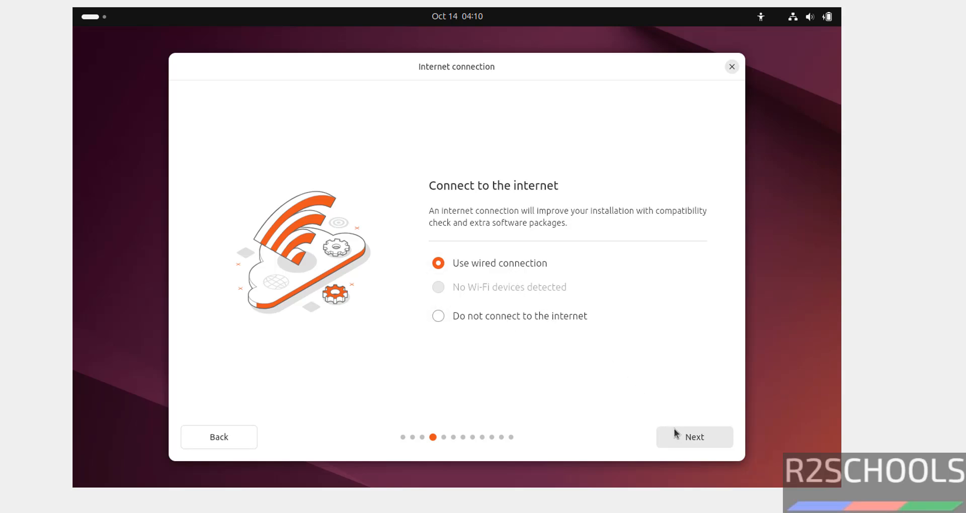
Step: Use wired internet, choose Install Ubuntu, interactive install, extended apps, and enable media format support
{"action": "left_click", "coordinate": [694, 436]}
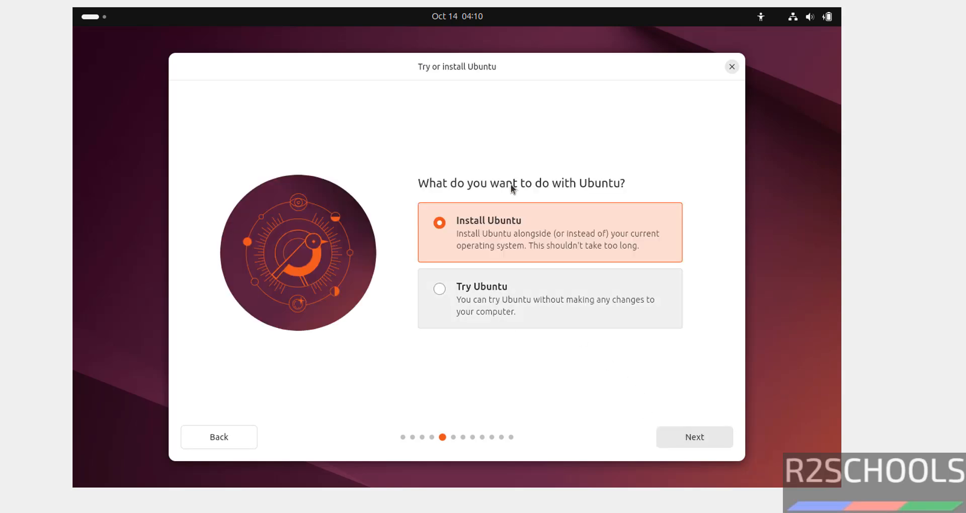
{"action": "mouse_move", "coordinate": [473, 292]}
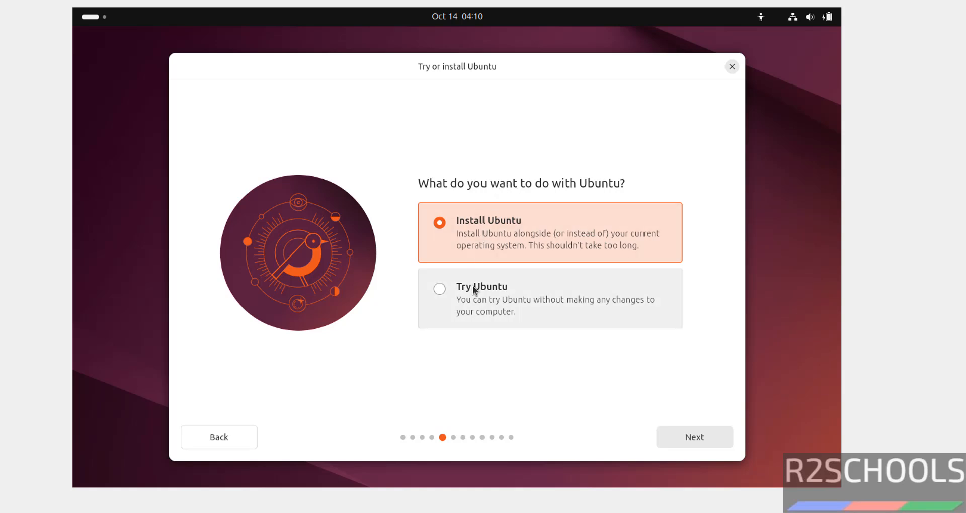
{"action": "mouse_move", "coordinate": [485, 311]}
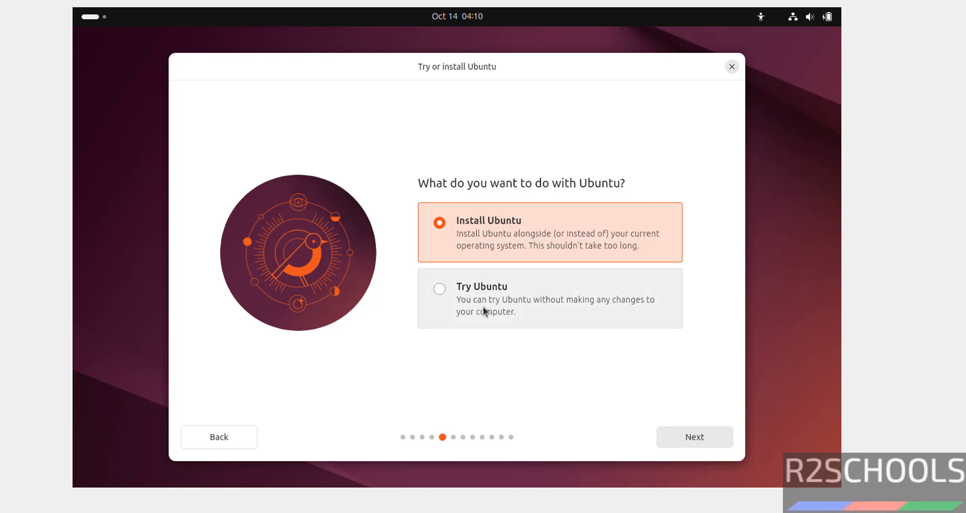
{"action": "mouse_move", "coordinate": [486, 230]}
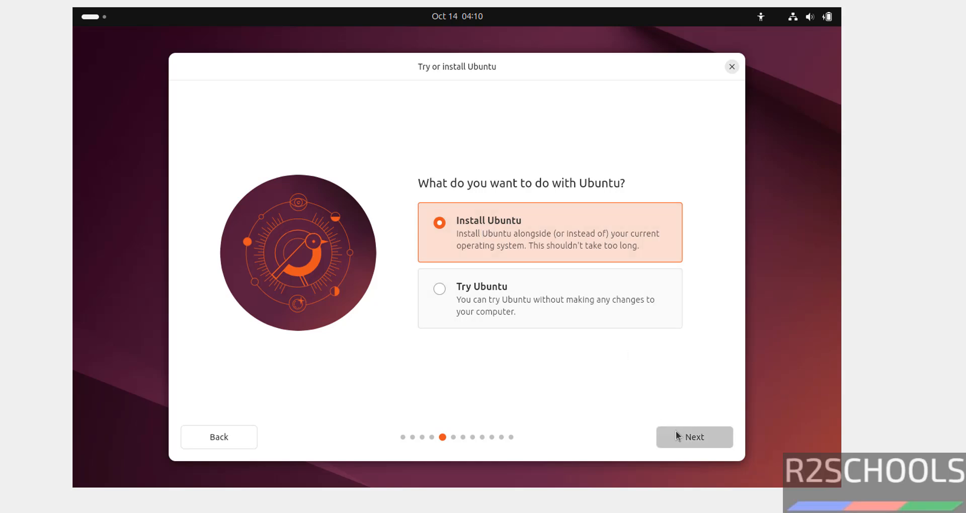
{"action": "left_click", "coordinate": [694, 436]}
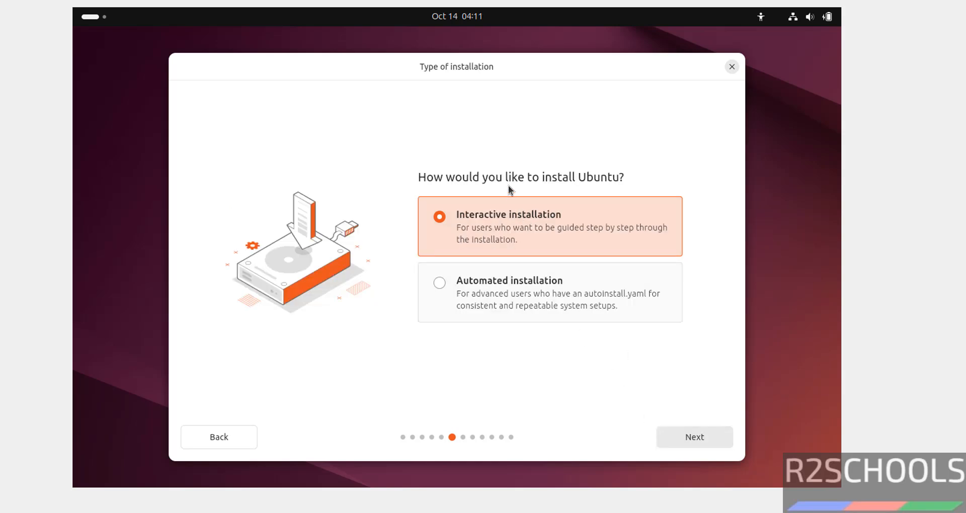
{"action": "mouse_move", "coordinate": [484, 252]}
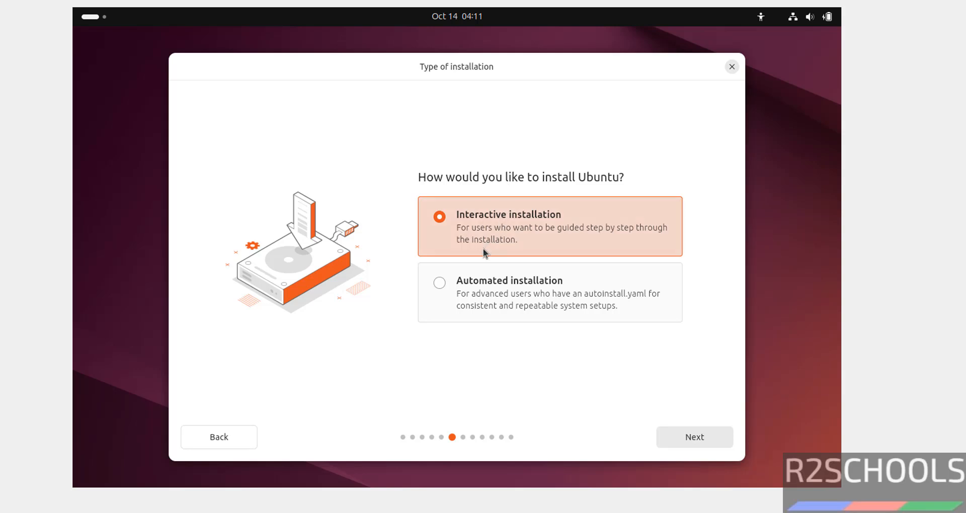
{"action": "mouse_move", "coordinate": [493, 231]}
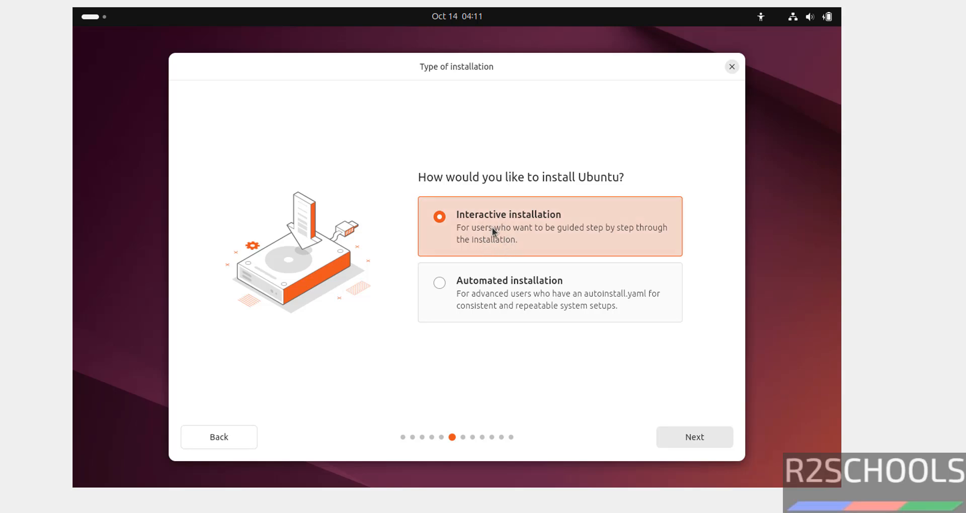
{"action": "mouse_move", "coordinate": [499, 230]}
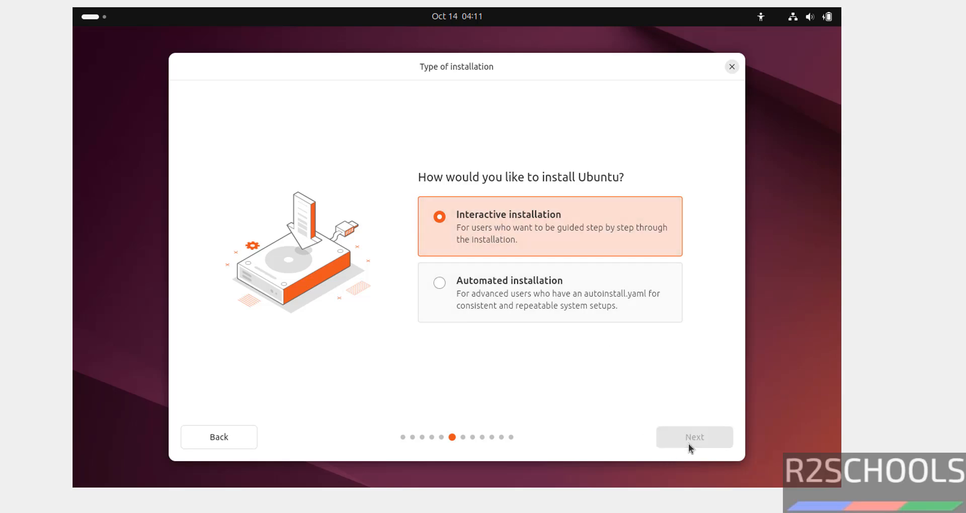
{"action": "left_click", "coordinate": [694, 436]}
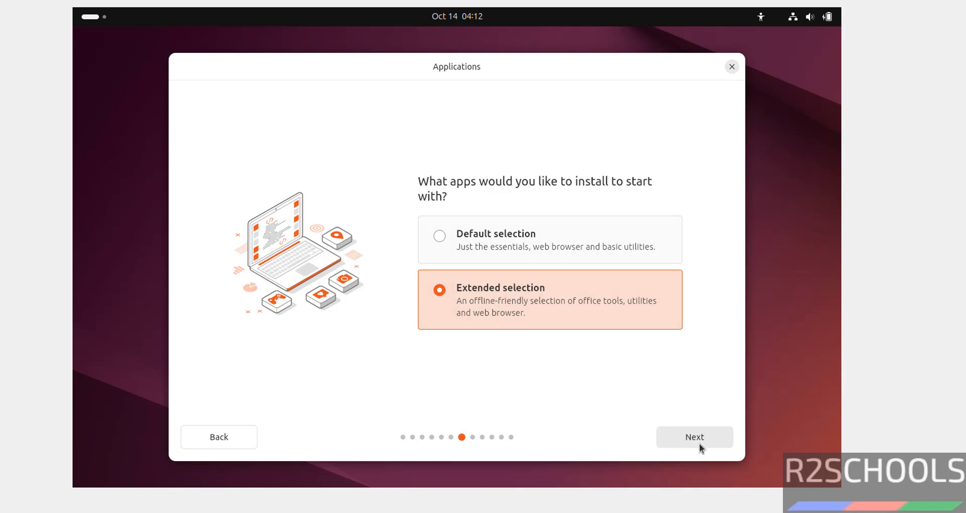
{"action": "left_click", "coordinate": [694, 437]}
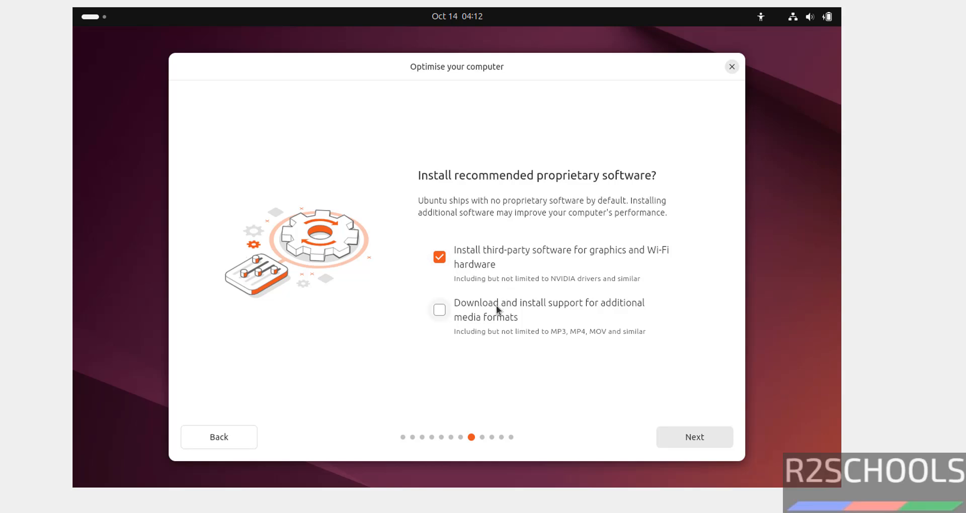
{"action": "left_click", "coordinate": [439, 309]}
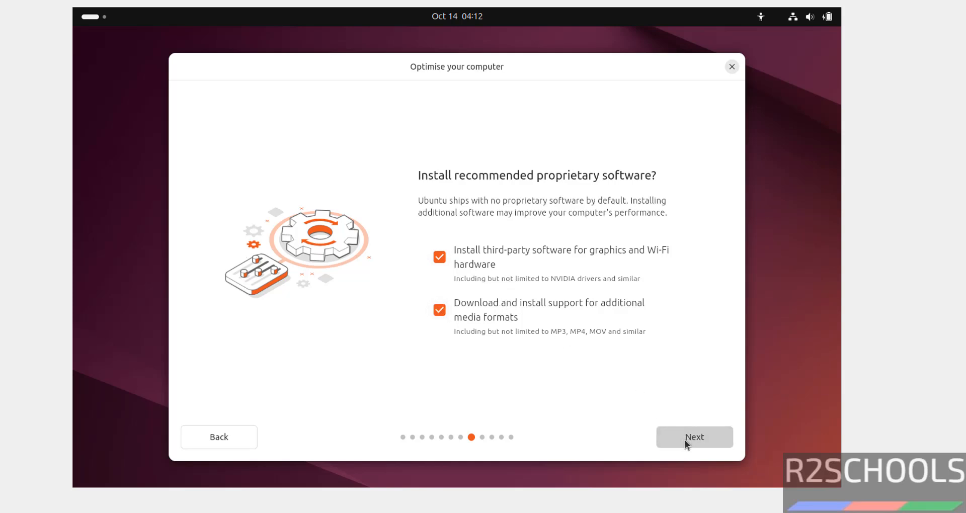
Step: Move past proprietary software options and keep 'Erase disk and install Ubuntu'
{"action": "left_click", "coordinate": [694, 436]}
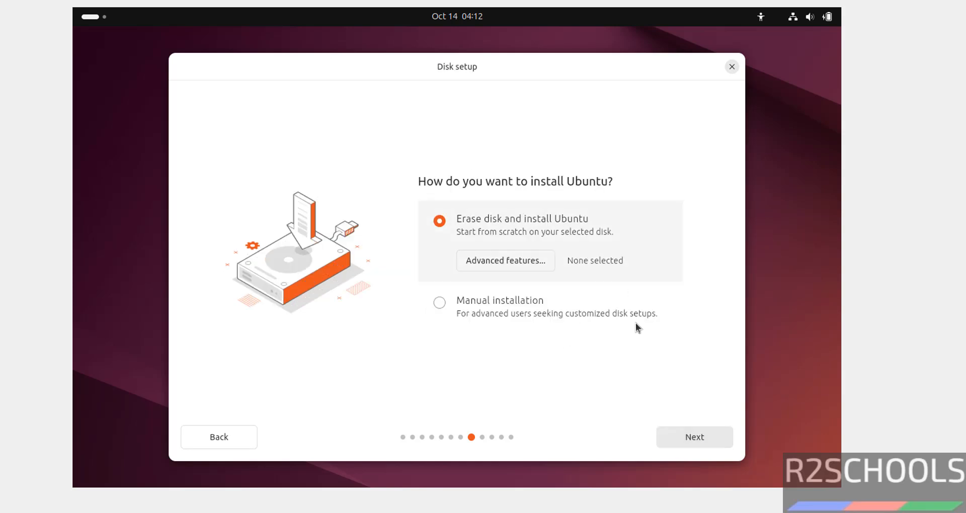
{"action": "mouse_move", "coordinate": [466, 343]}
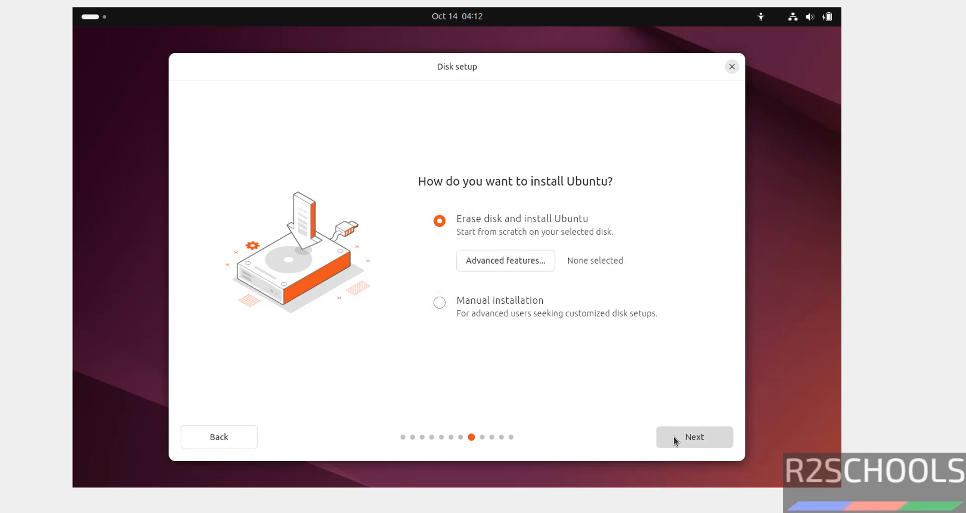
{"action": "left_click", "coordinate": [694, 436]}
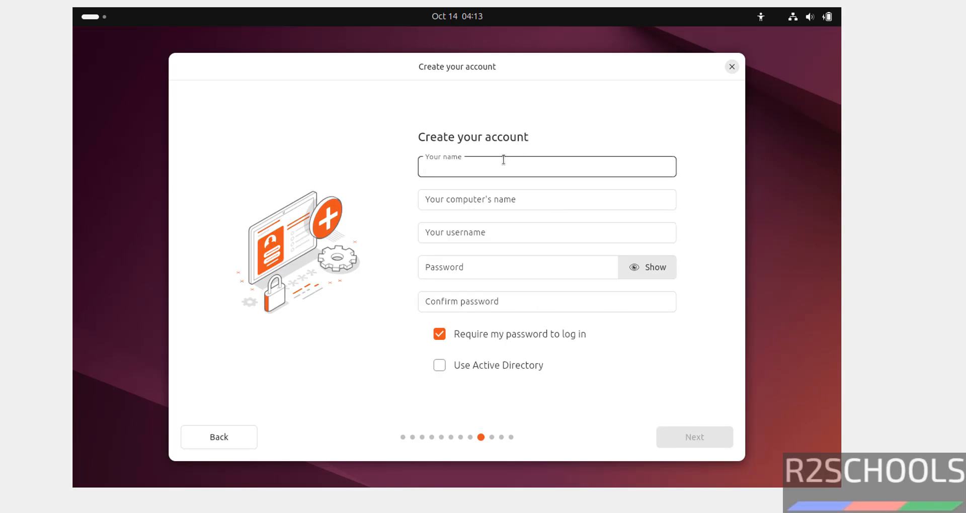
Step: Enter name r2schools, computer name ub2410ovm, and the password twice
{"action": "type", "text": "r2schools"}
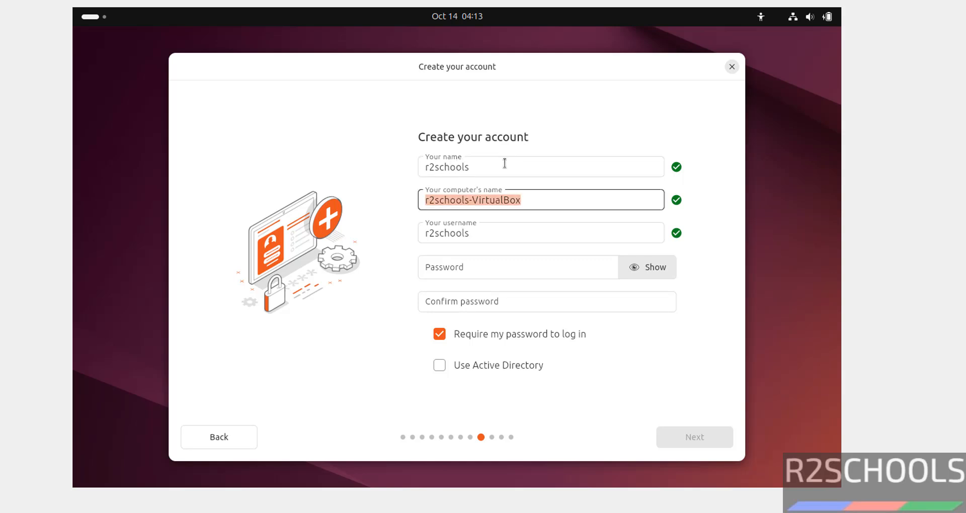
{"action": "mouse_move", "coordinate": [550, 203]}
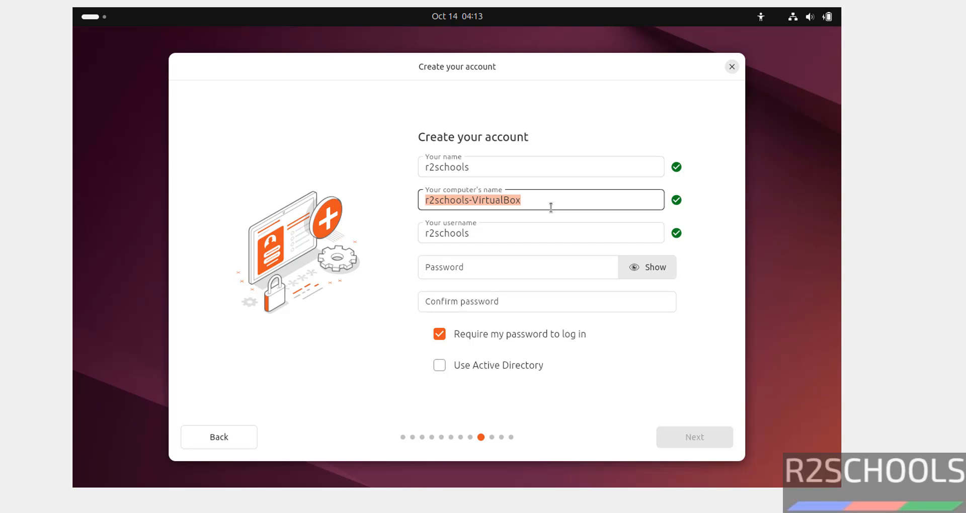
{"action": "type", "text": "ub2410"}
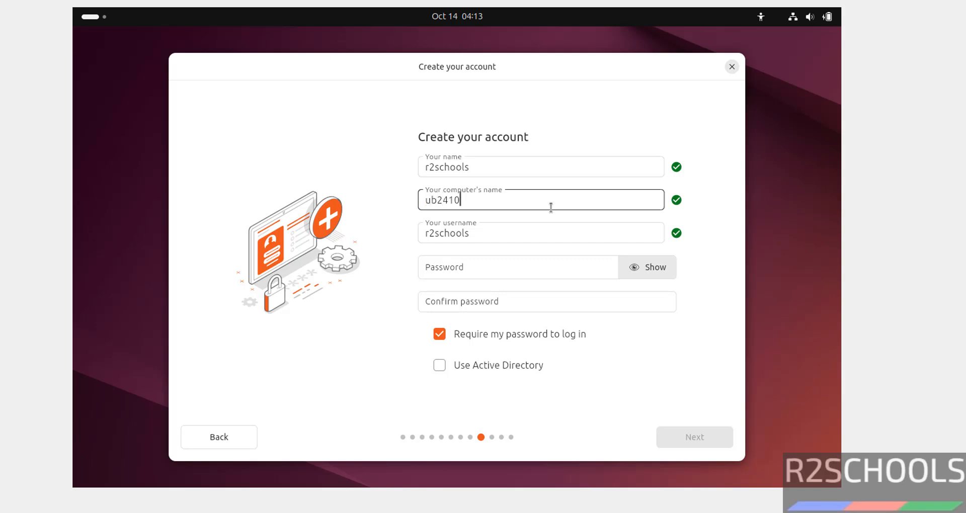
{"action": "type", "text": "ovm"}
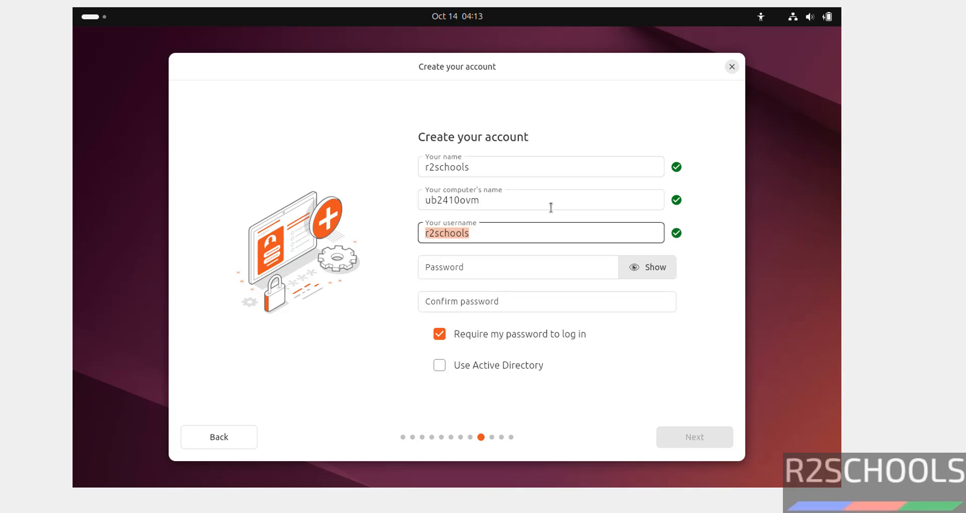
{"action": "type", "text": "•••"}
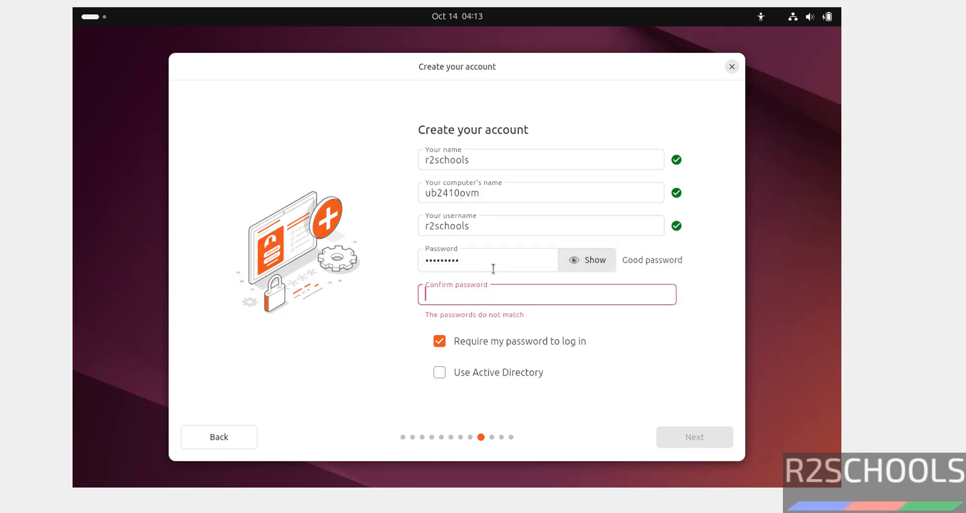
{"action": "type", "text": "••••••••"}
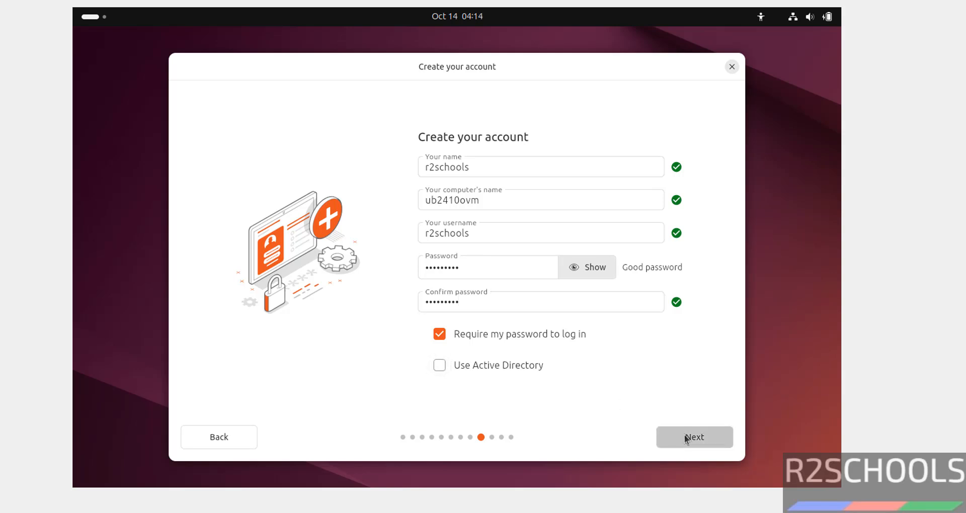
Step: Leave account setup and keep the Mumbai, Asia/Kolkata timezone
{"action": "left_click", "coordinate": [694, 436]}
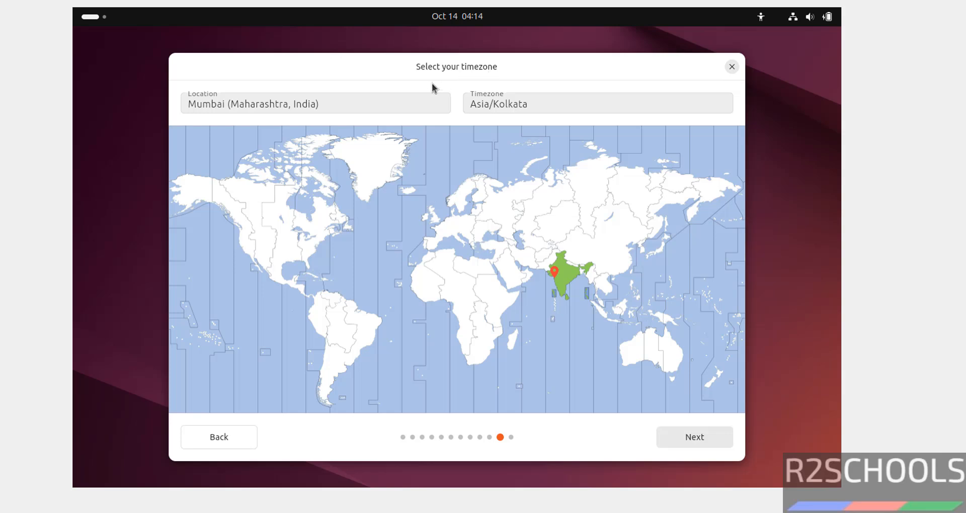
{"action": "mouse_move", "coordinate": [602, 227]}
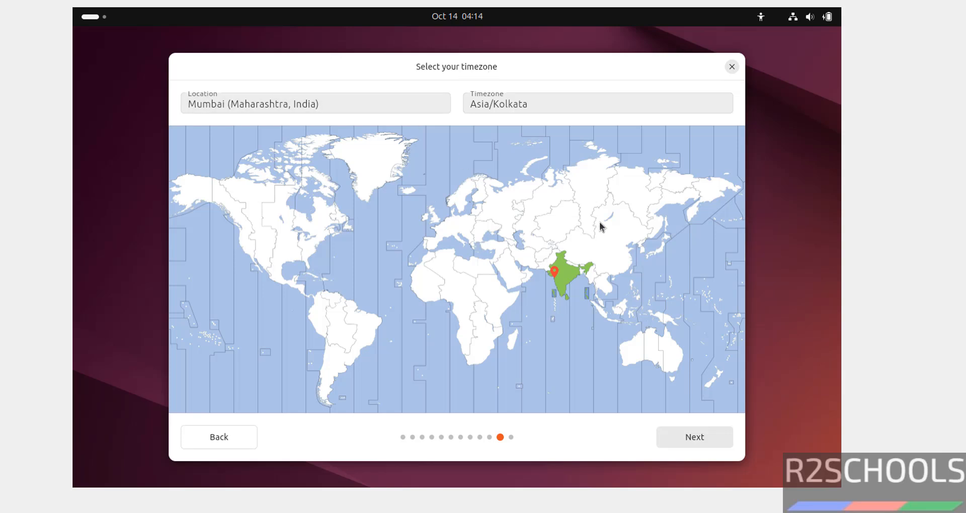
{"action": "mouse_move", "coordinate": [577, 381]}
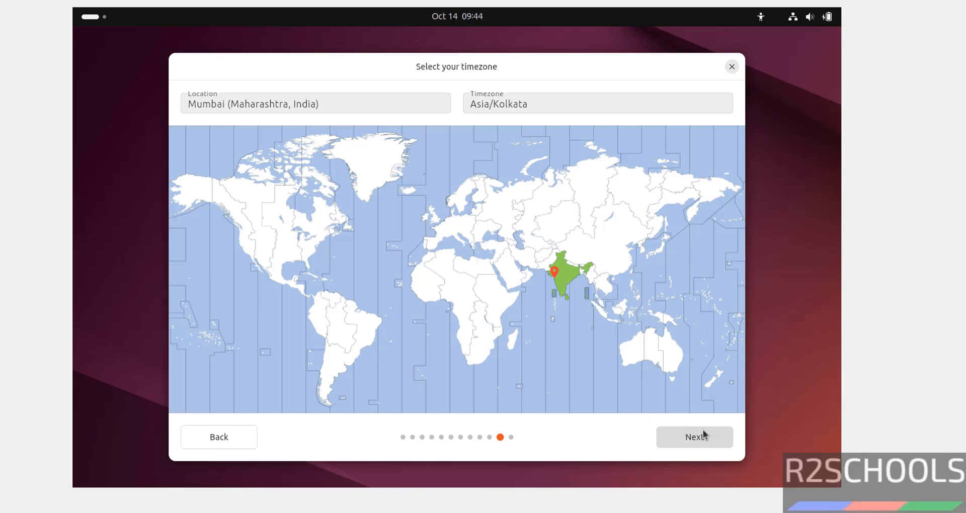
{"action": "mouse_move", "coordinate": [697, 449]}
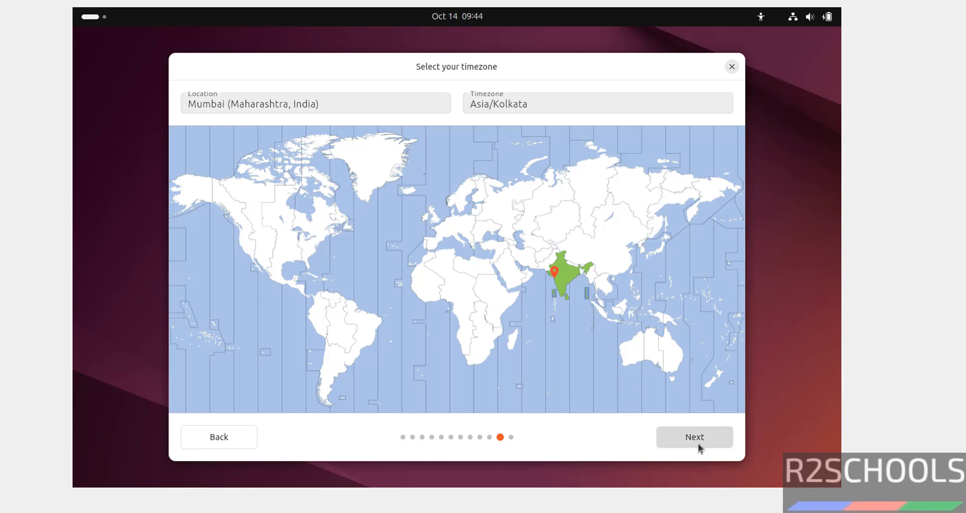
{"action": "left_click", "coordinate": [695, 437]}
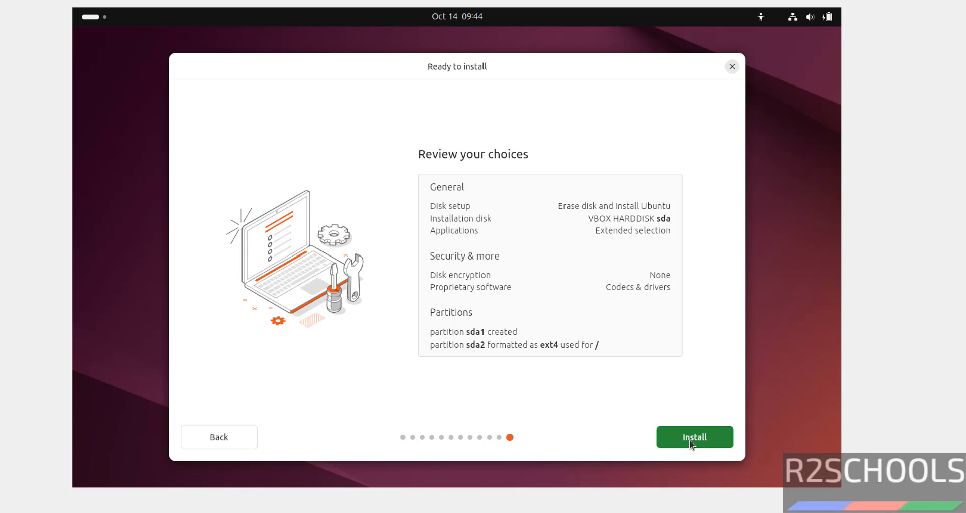
{"action": "mouse_move", "coordinate": [560, 234]}
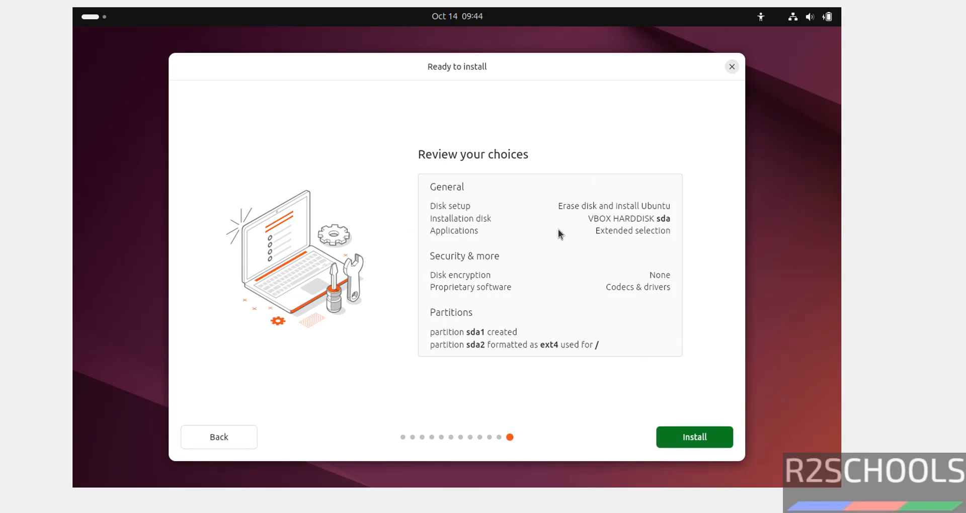
{"action": "mouse_move", "coordinate": [217, 436]}
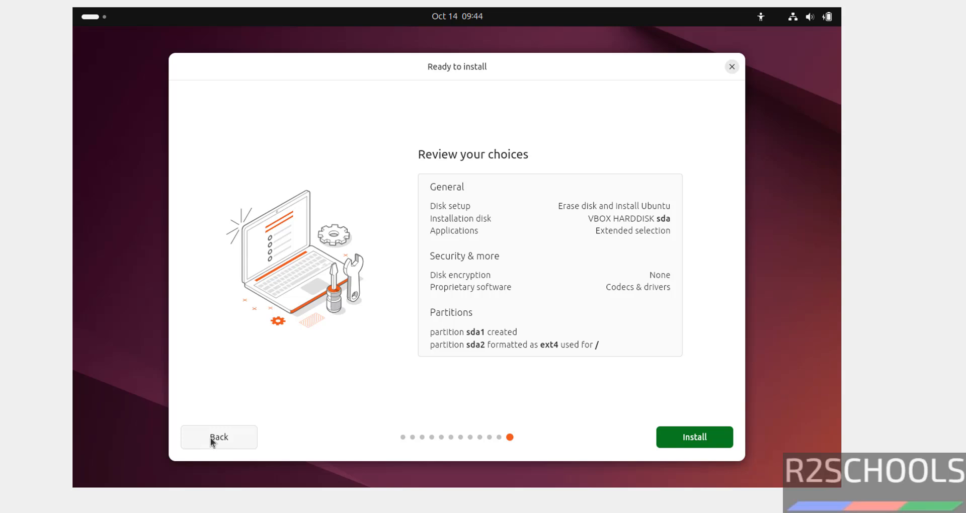
{"action": "mouse_move", "coordinate": [699, 383]}
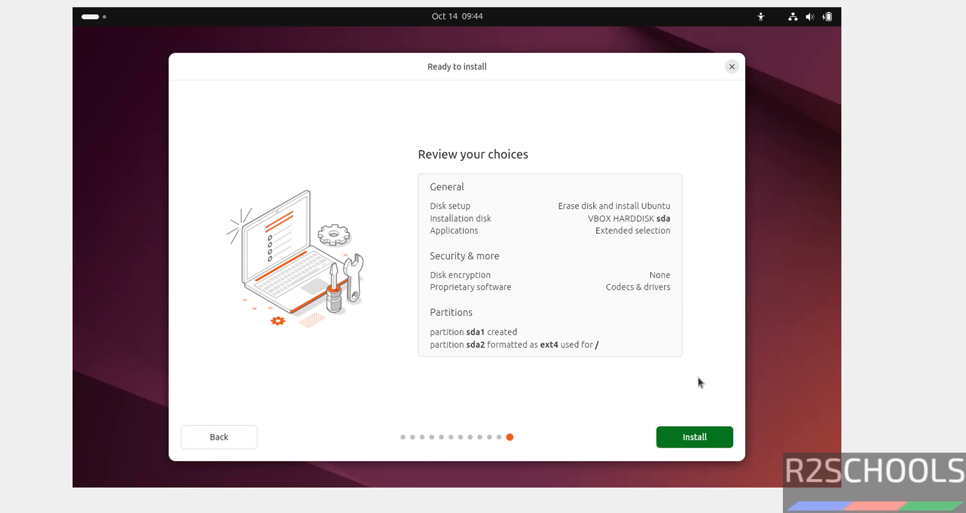
{"action": "mouse_move", "coordinate": [694, 436]}
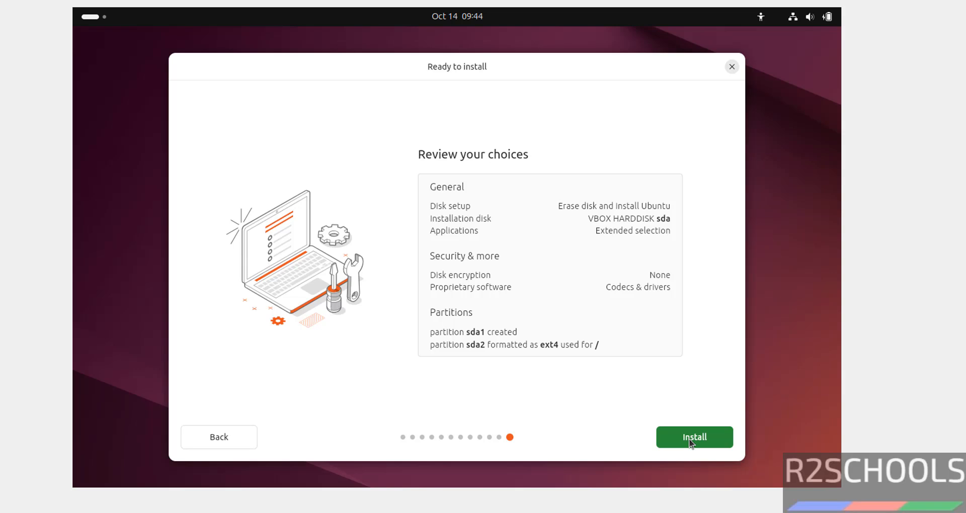
Step: Confirm the review of choices and begin installing Ubuntu 24.10
{"action": "left_click", "coordinate": [694, 437]}
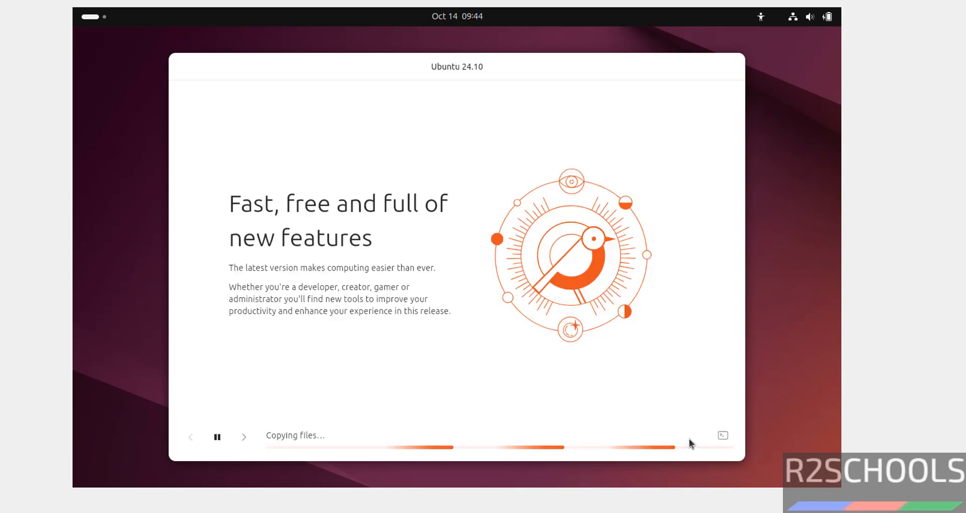
{"action": "mouse_move", "coordinate": [405, 203]}
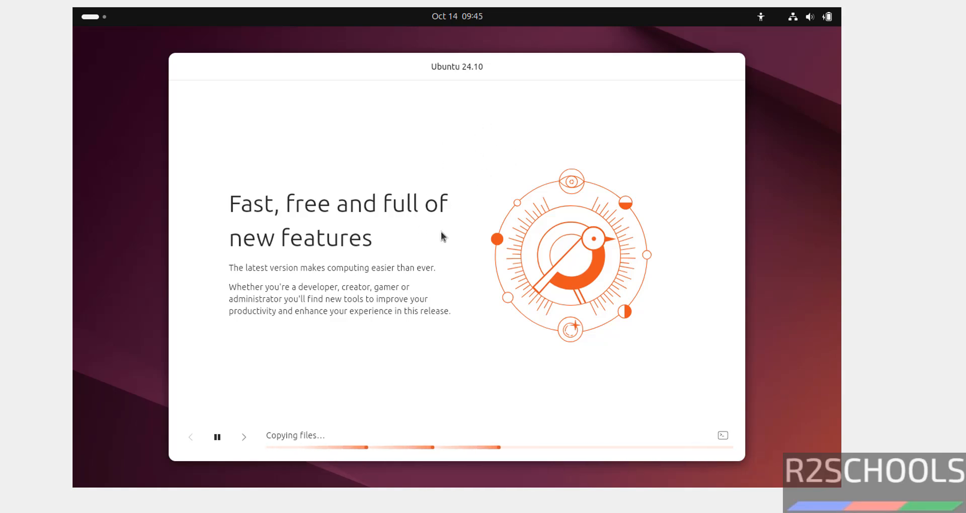
{"action": "mouse_move", "coordinate": [510, 374]}
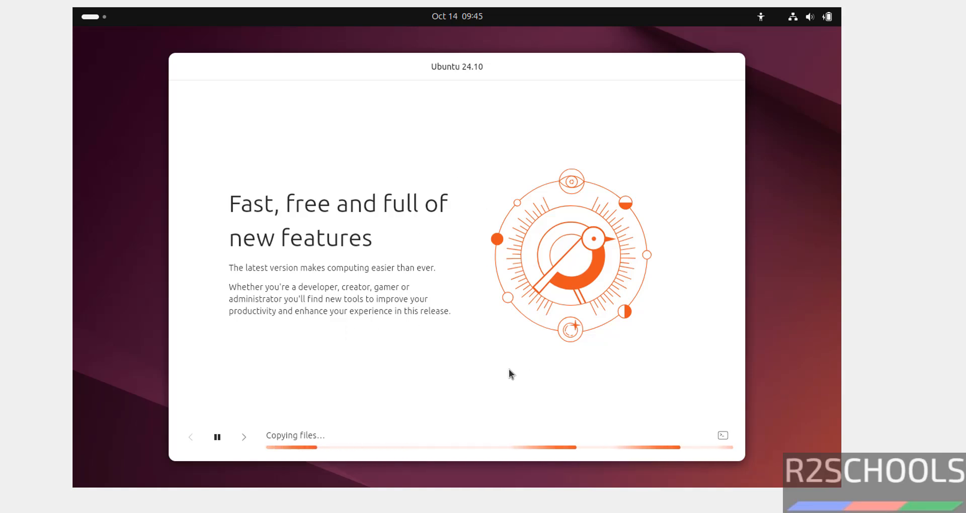
{"action": "mouse_move", "coordinate": [462, 205]}
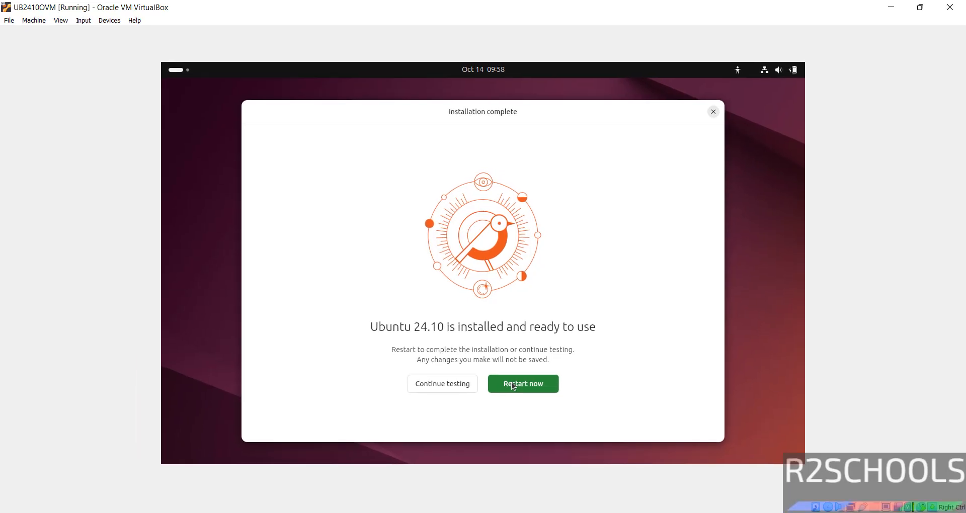
{"action": "mouse_move", "coordinate": [516, 278]}
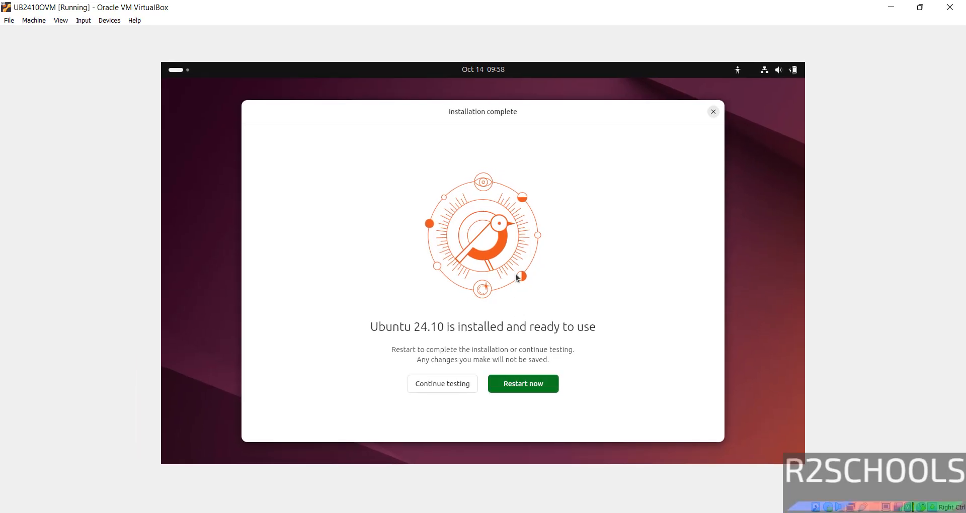
Step: Restart the guest, return to the VM window, and confirm the installation medium is removed
{"action": "left_click", "coordinate": [522, 383]}
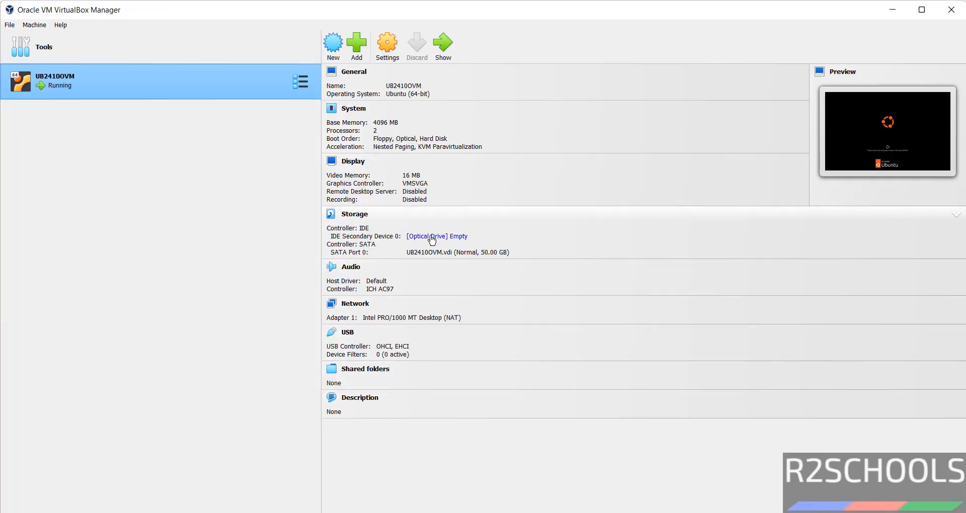
{"action": "mouse_move", "coordinate": [472, 242]}
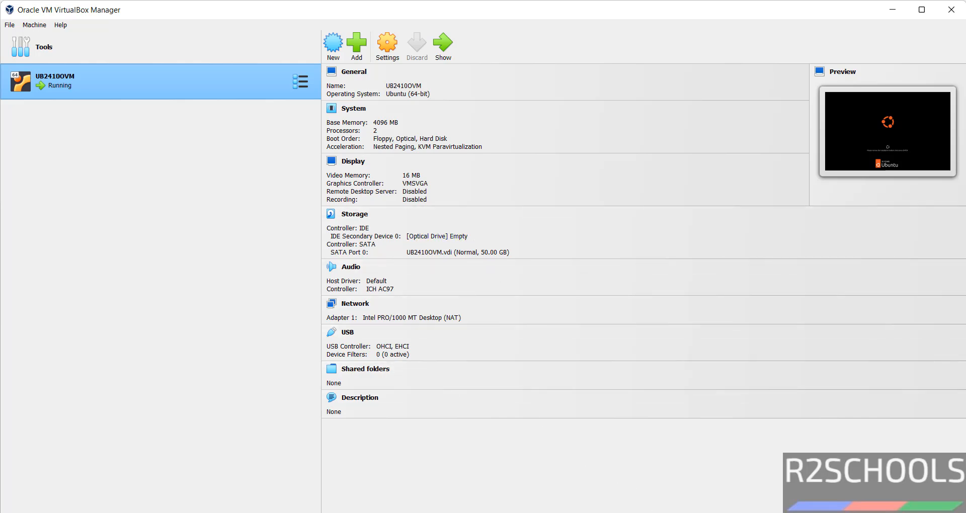
{"action": "left_click", "coordinate": [442, 43]}
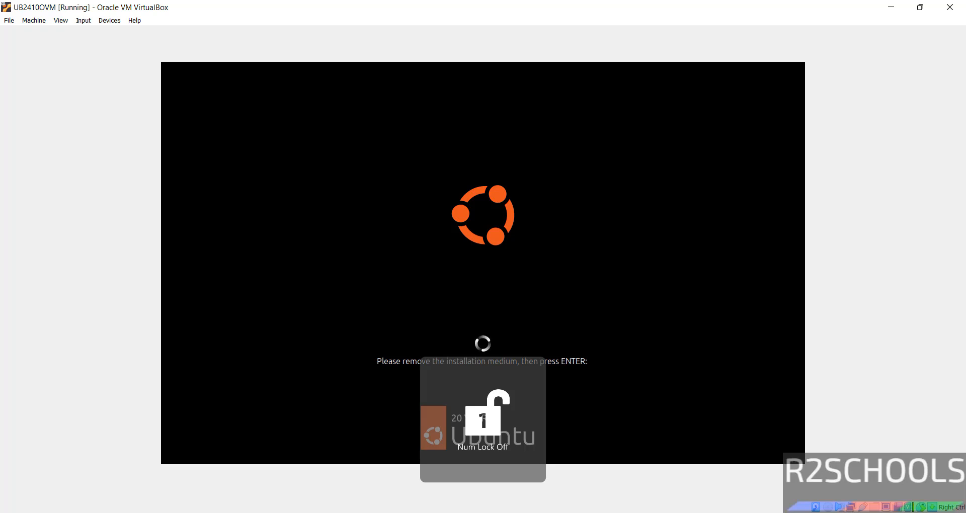
{"action": "key", "text": "enter"}
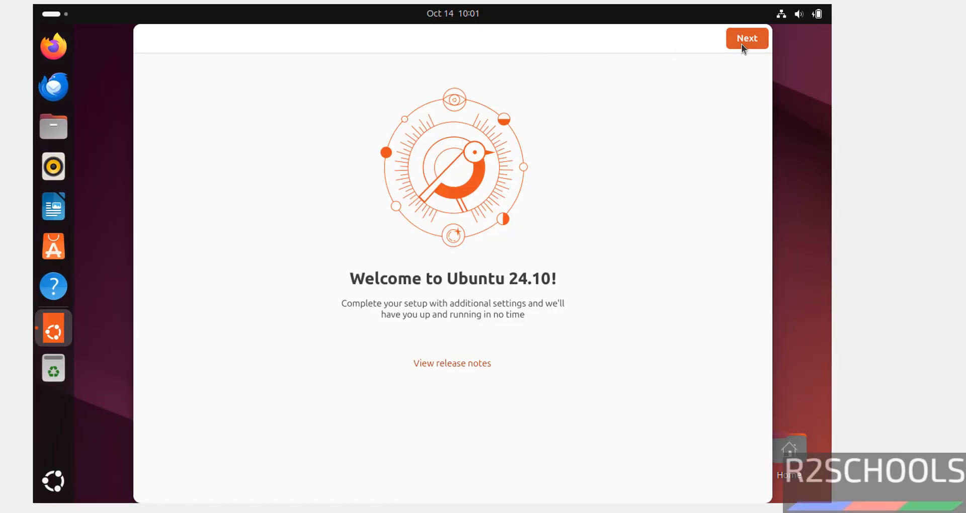
Step: Go through the welcome setup, choosing 'No, don't share system data'
{"action": "left_click", "coordinate": [746, 38]}
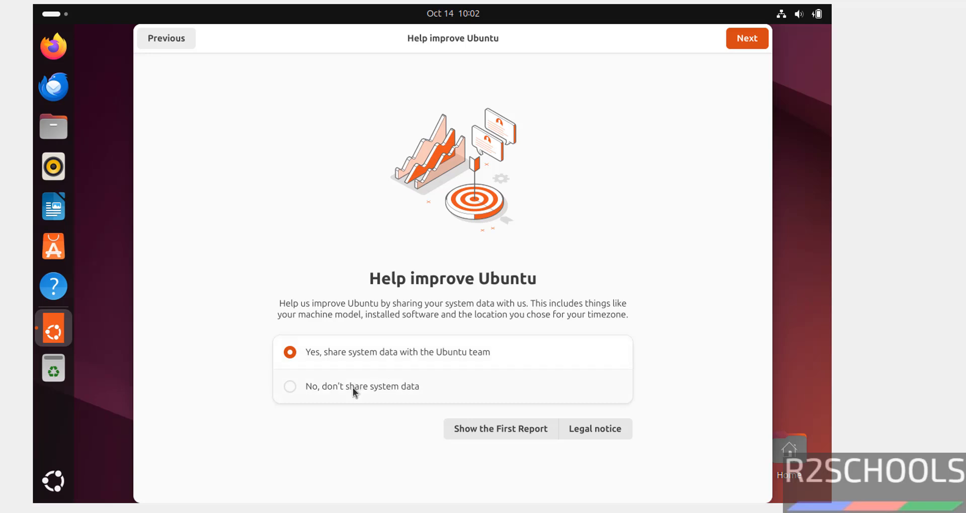
{"action": "left_click", "coordinate": [290, 387]}
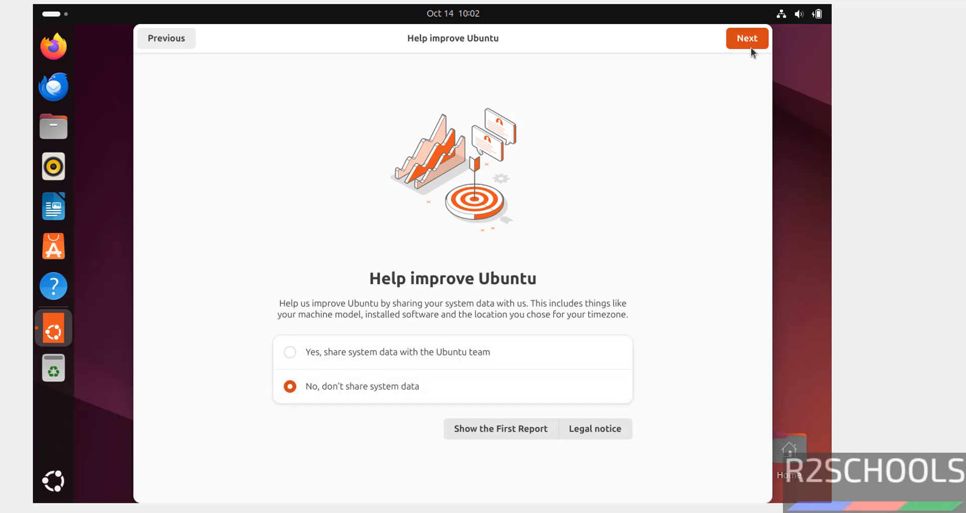
{"action": "left_click", "coordinate": [747, 38]}
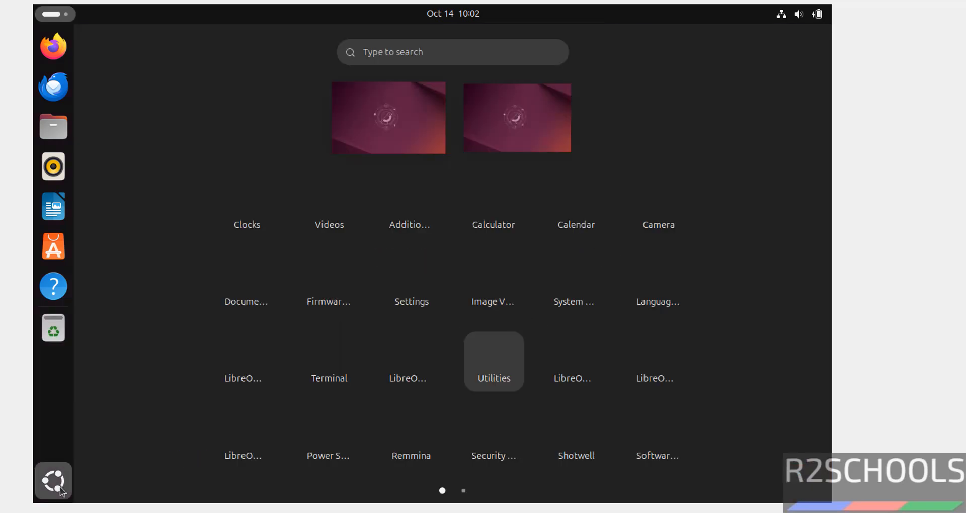
Step: Open Terminal and run 'more /etc/os-release'
{"action": "left_click", "coordinate": [53, 480]}
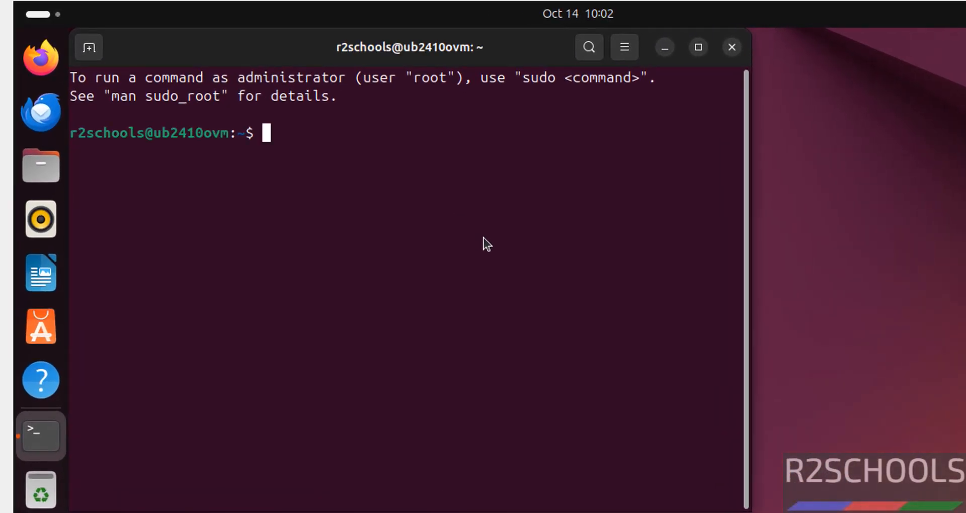
{"action": "type", "text": "more /e"}
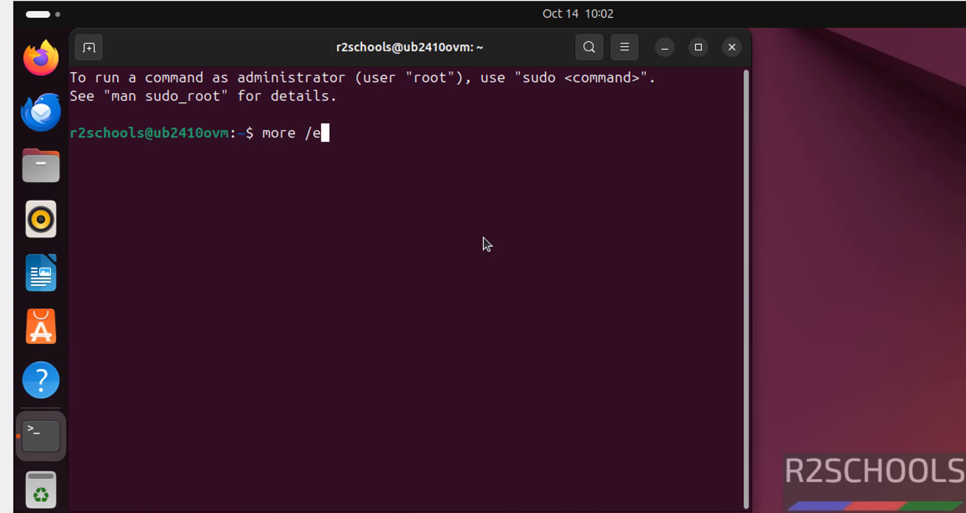
{"action": "type", "text": "tc/os-release"}
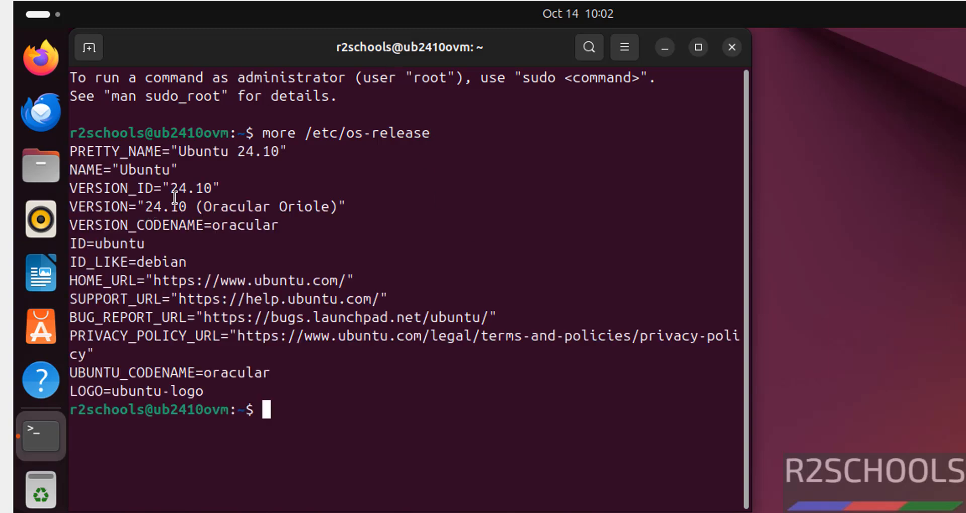
{"action": "mouse_move", "coordinate": [249, 308]}
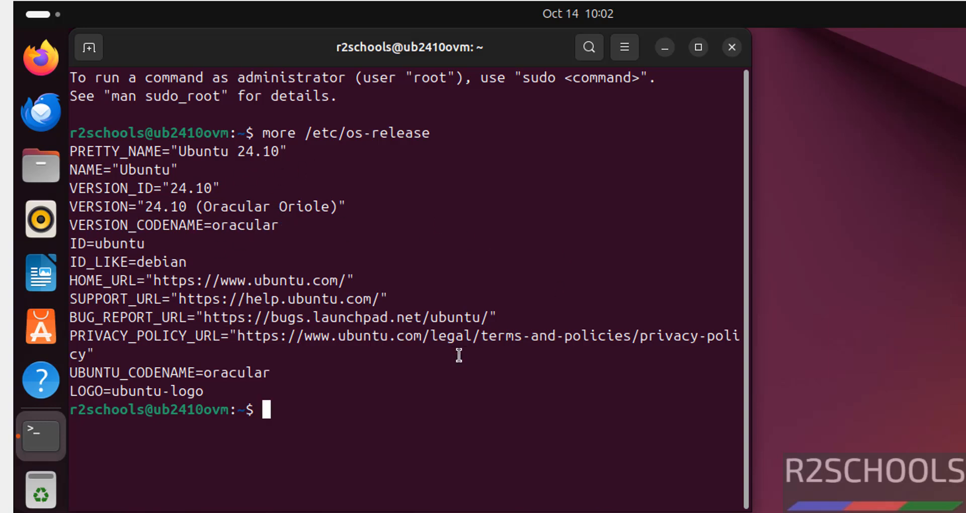
{"action": "mouse_move", "coordinate": [929, 207]}
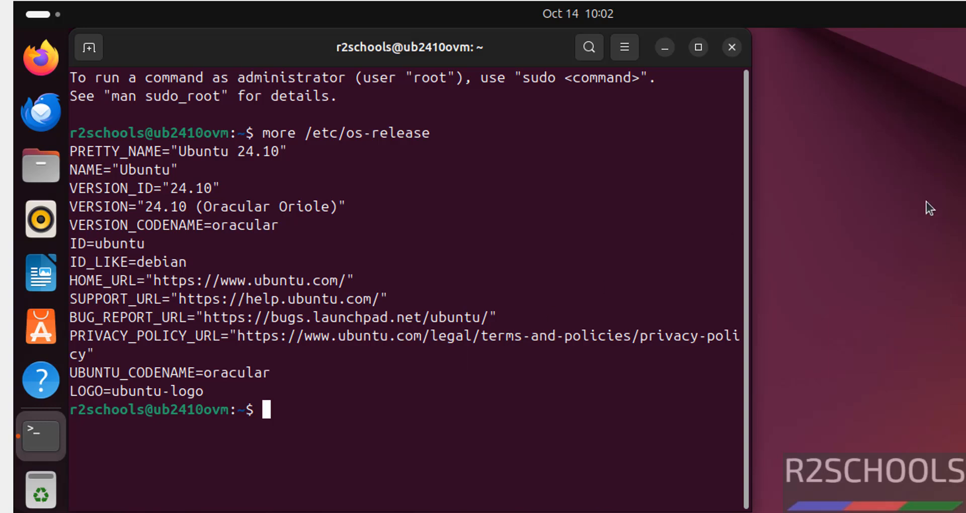